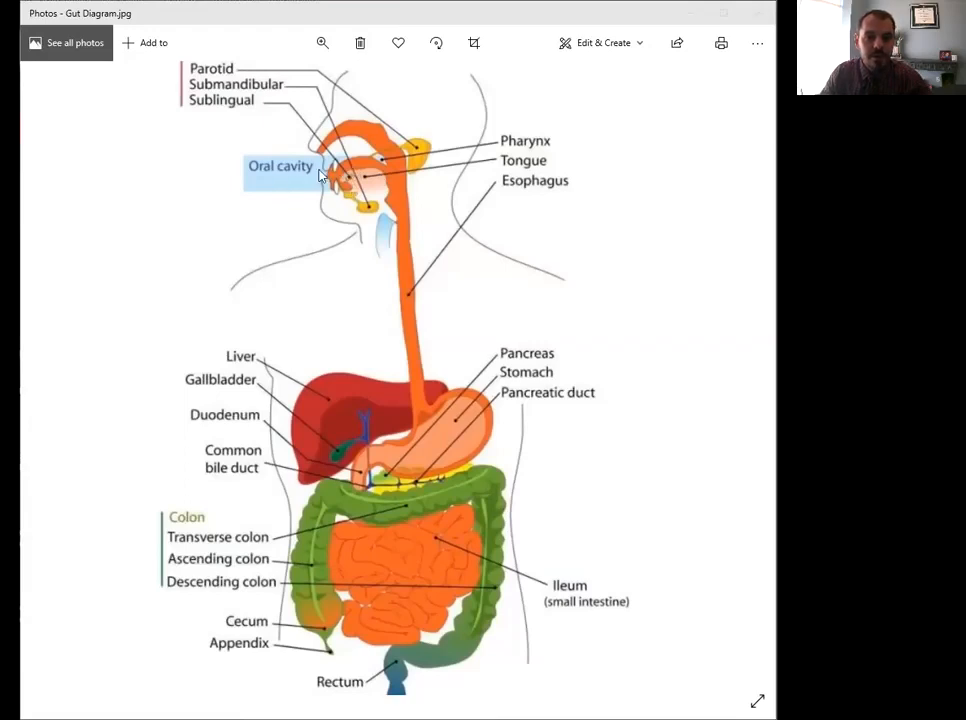
mouse_move(407, 213)
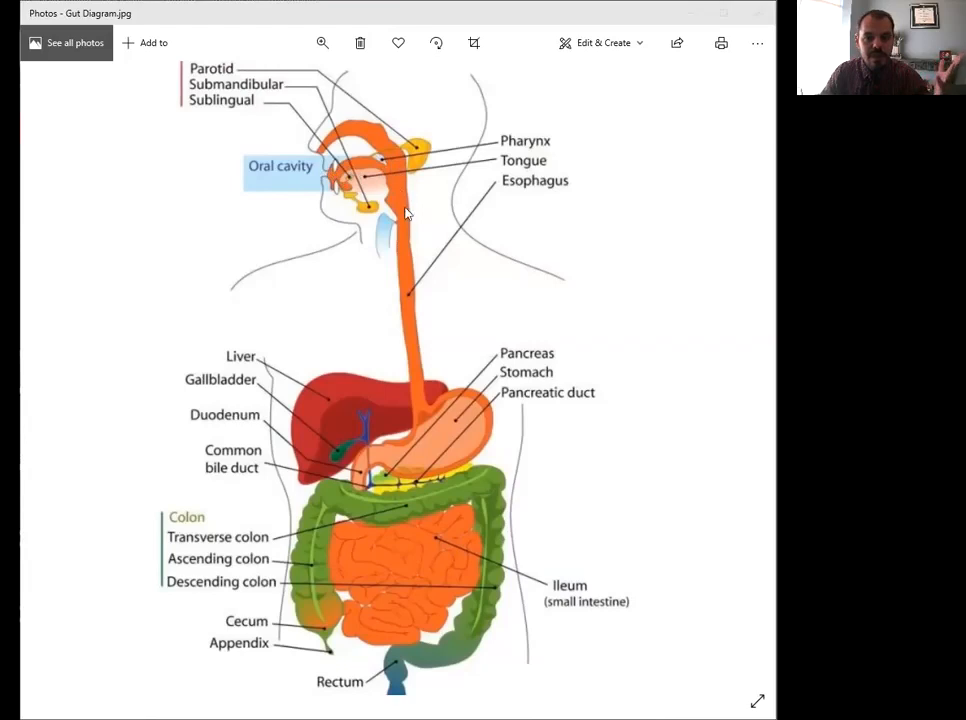
mouse_move(420, 433)
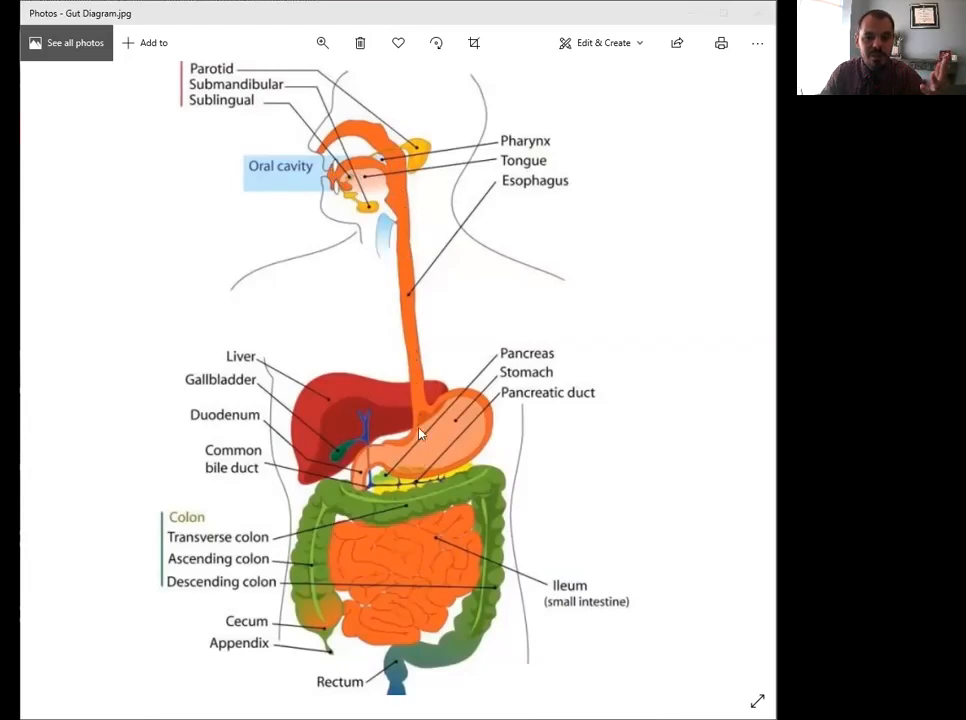
mouse_move(417, 442)
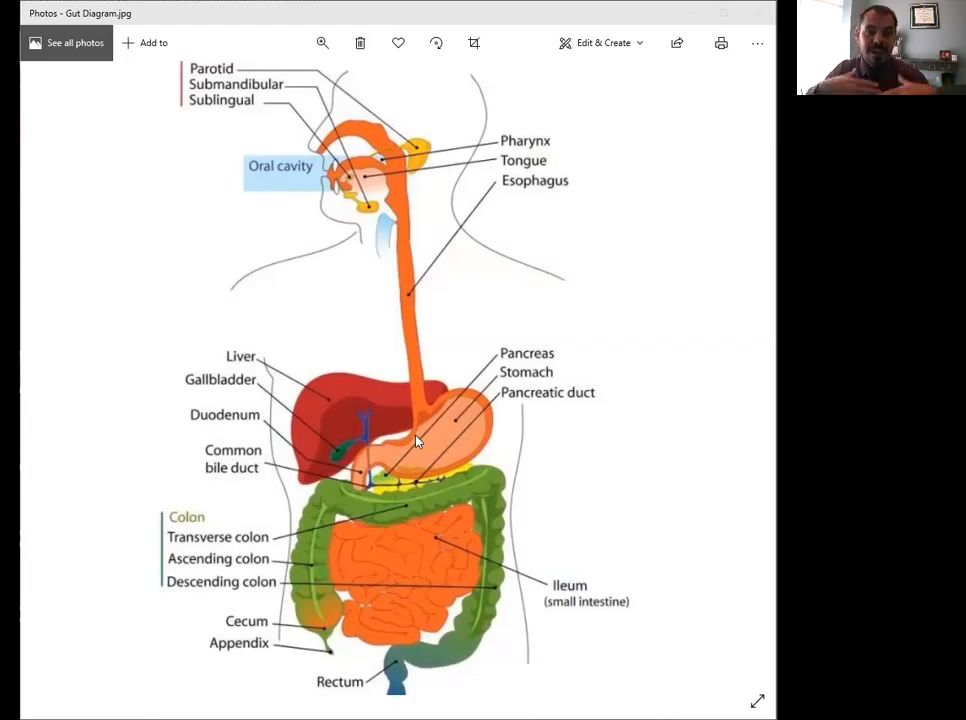
mouse_move(430, 441)
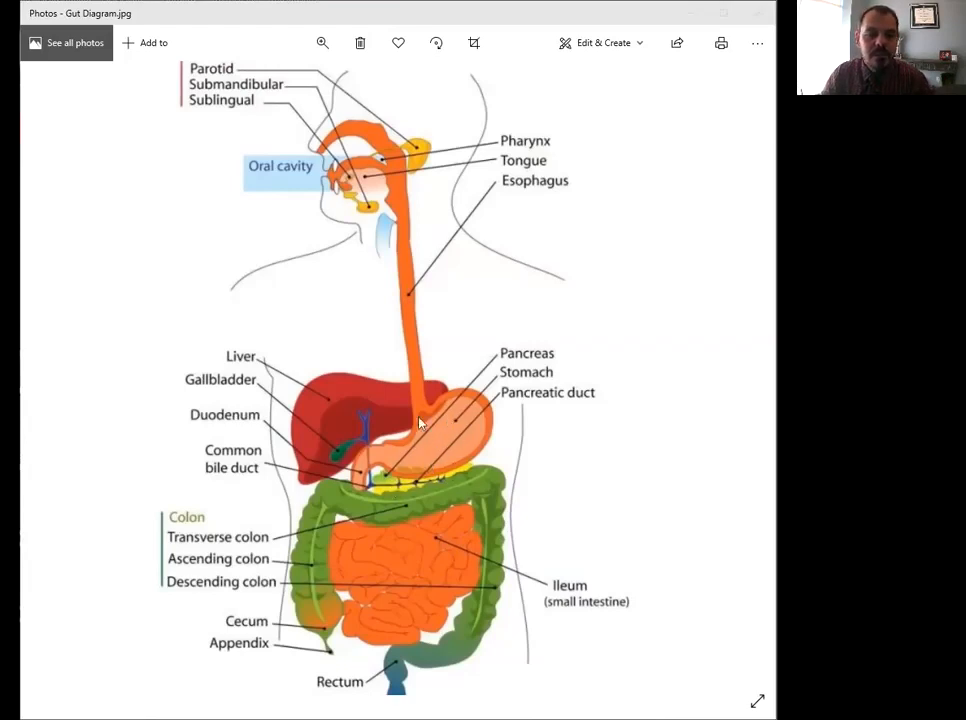
mouse_move(455, 445)
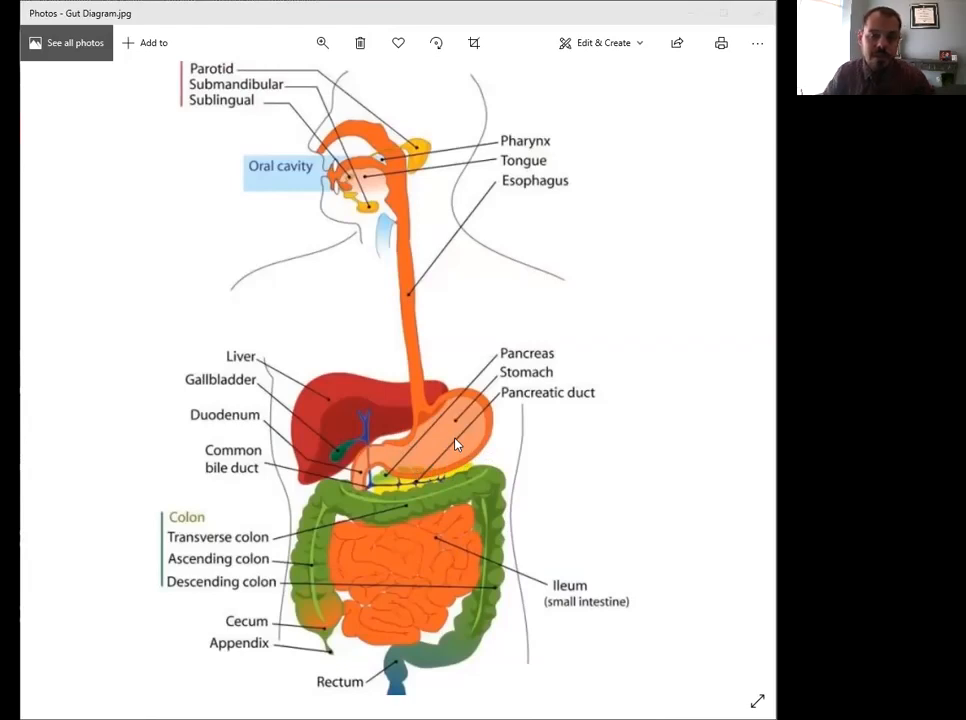
mouse_move(390, 460)
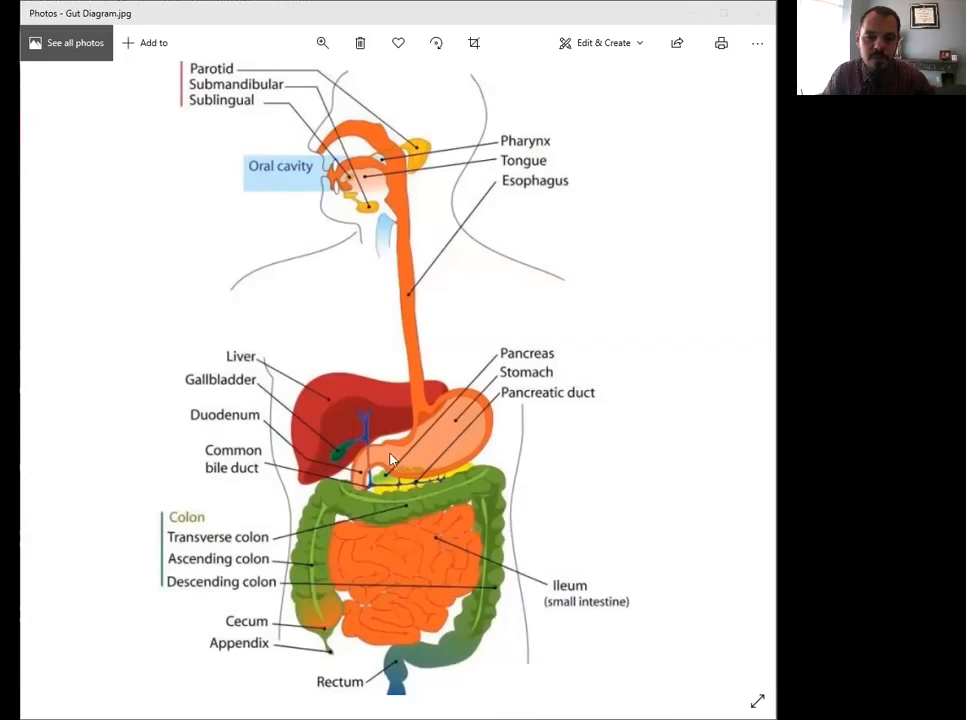
mouse_move(357, 476)
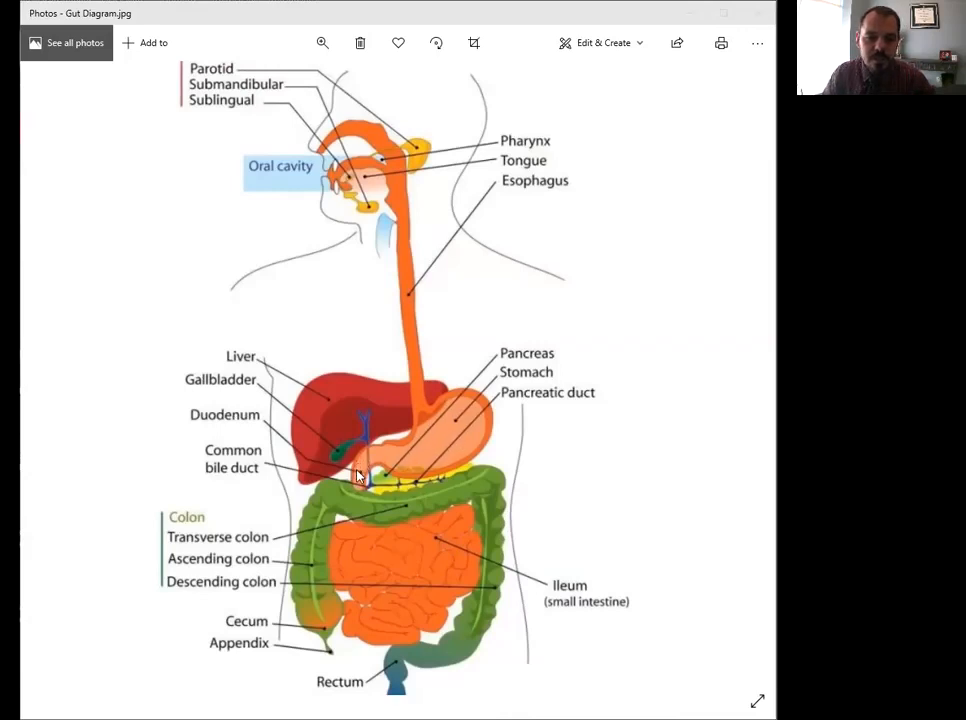
mouse_move(378, 542)
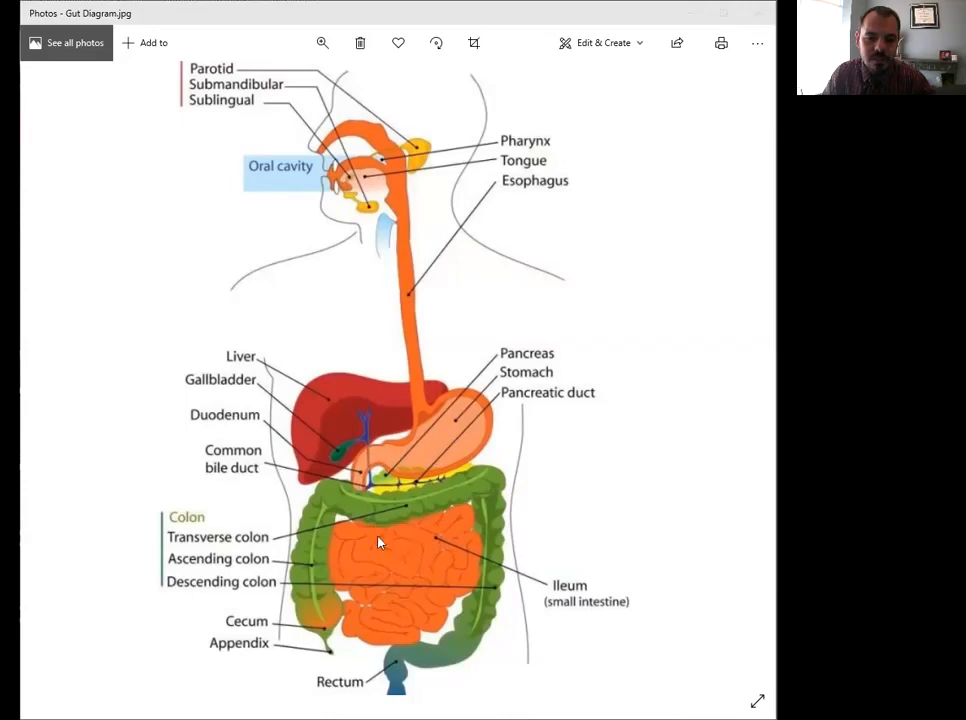
mouse_move(384, 580)
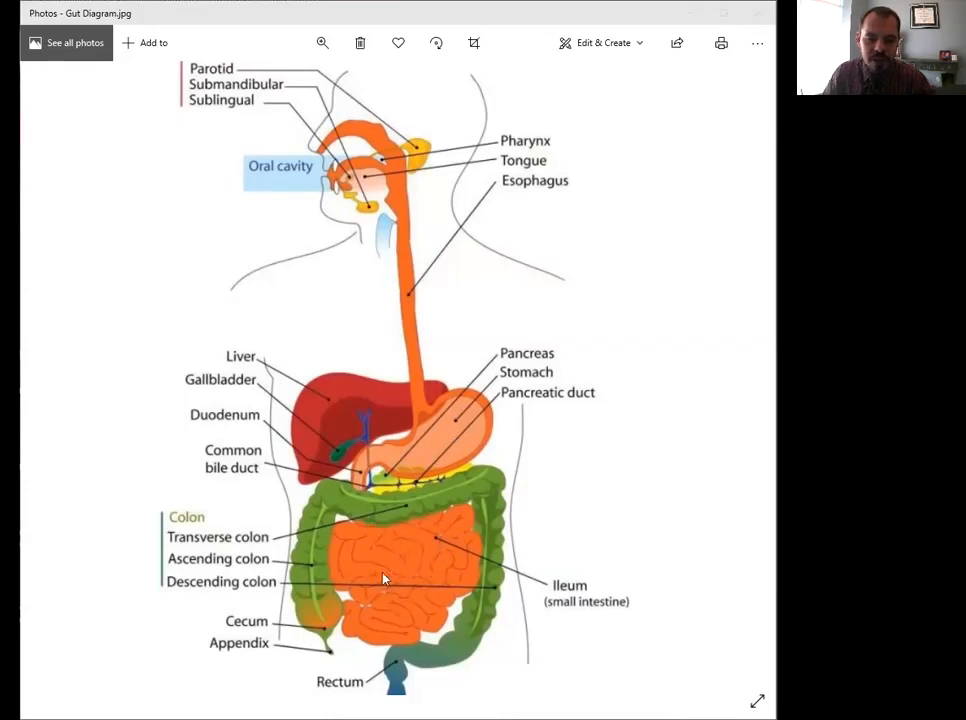
mouse_move(413, 572)
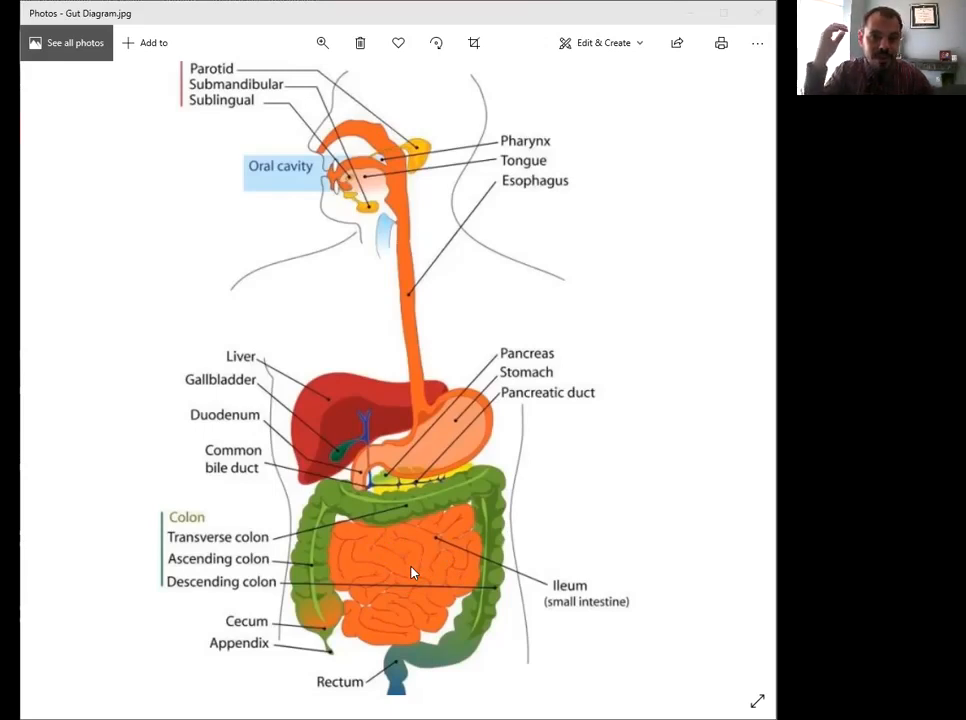
mouse_move(430, 498)
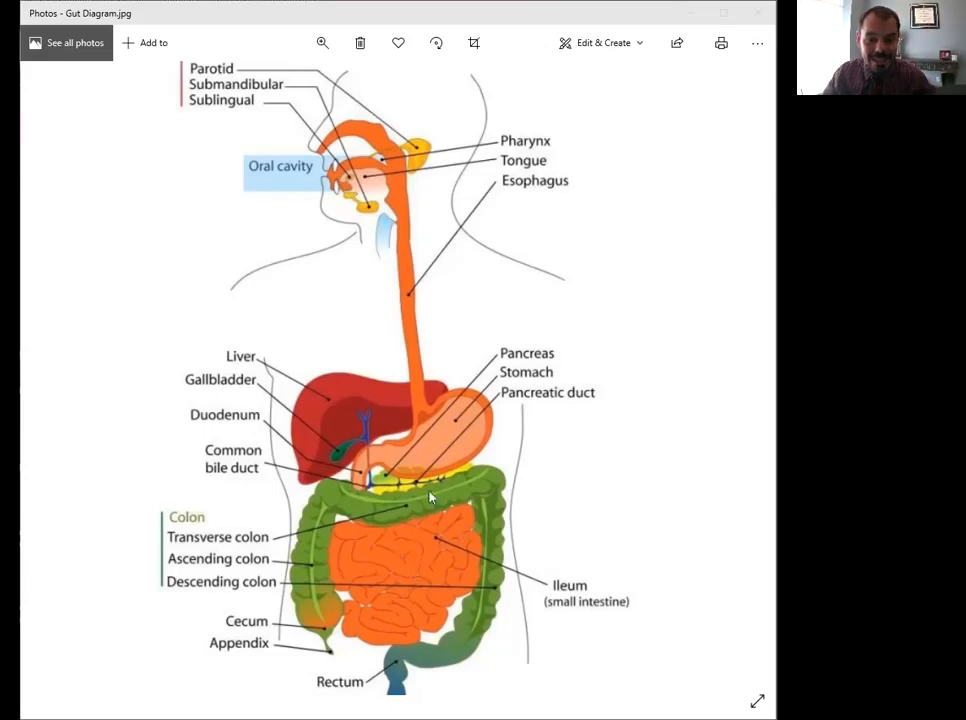
mouse_move(391, 541)
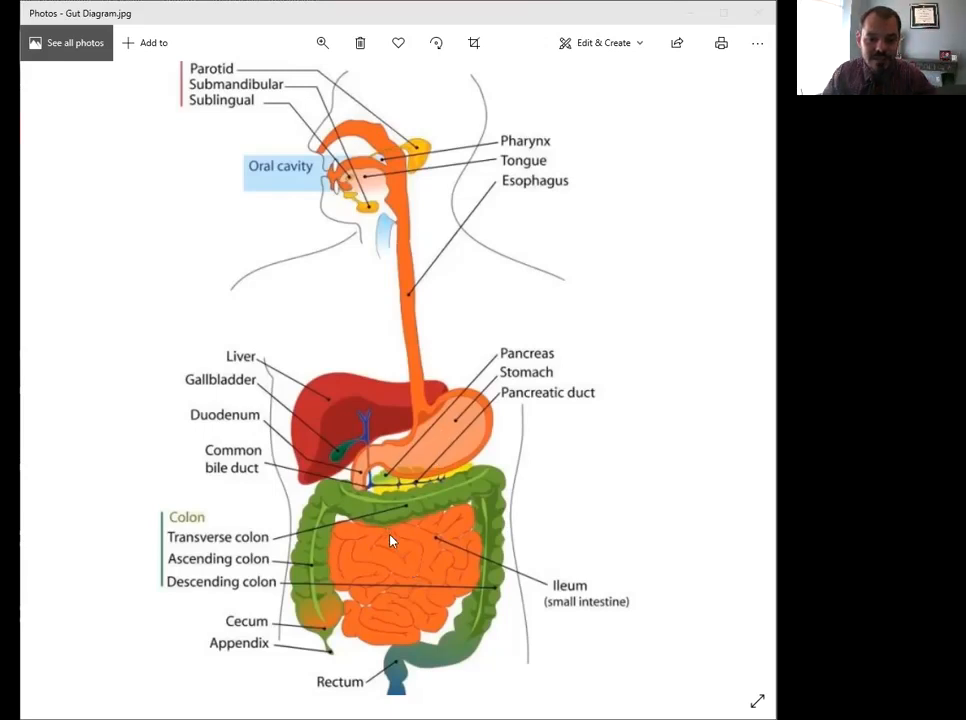
mouse_move(417, 582)
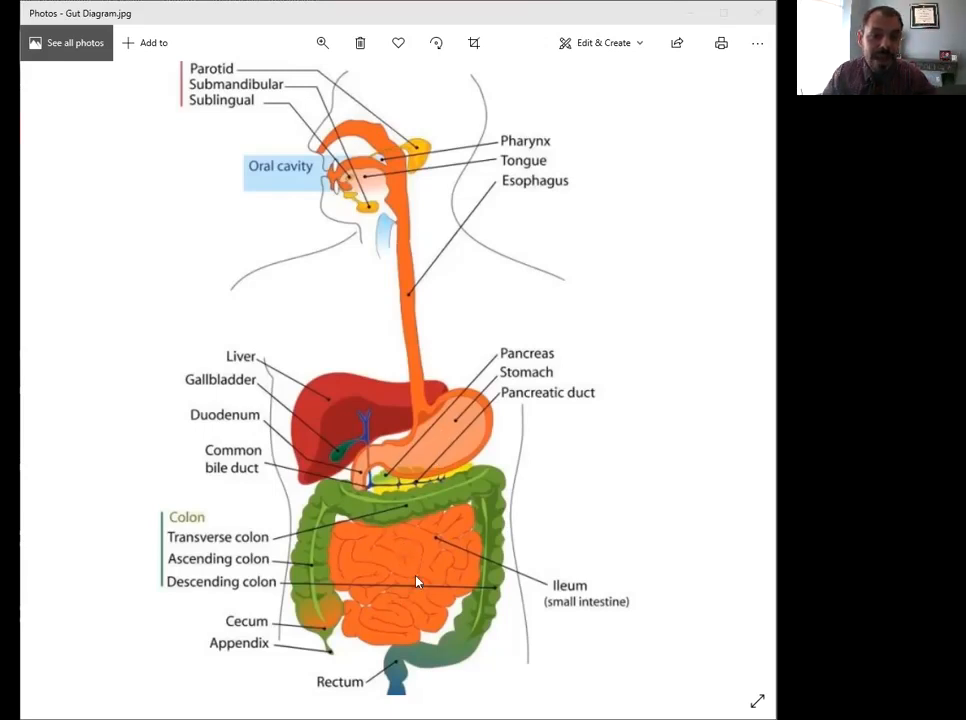
mouse_move(425, 619)
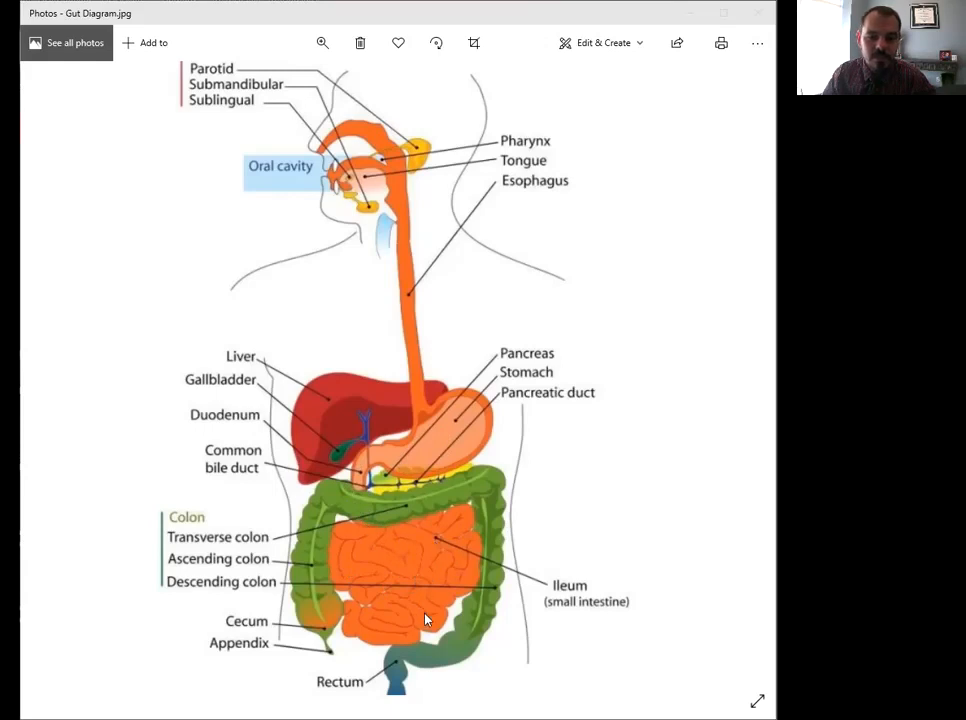
mouse_move(438, 543)
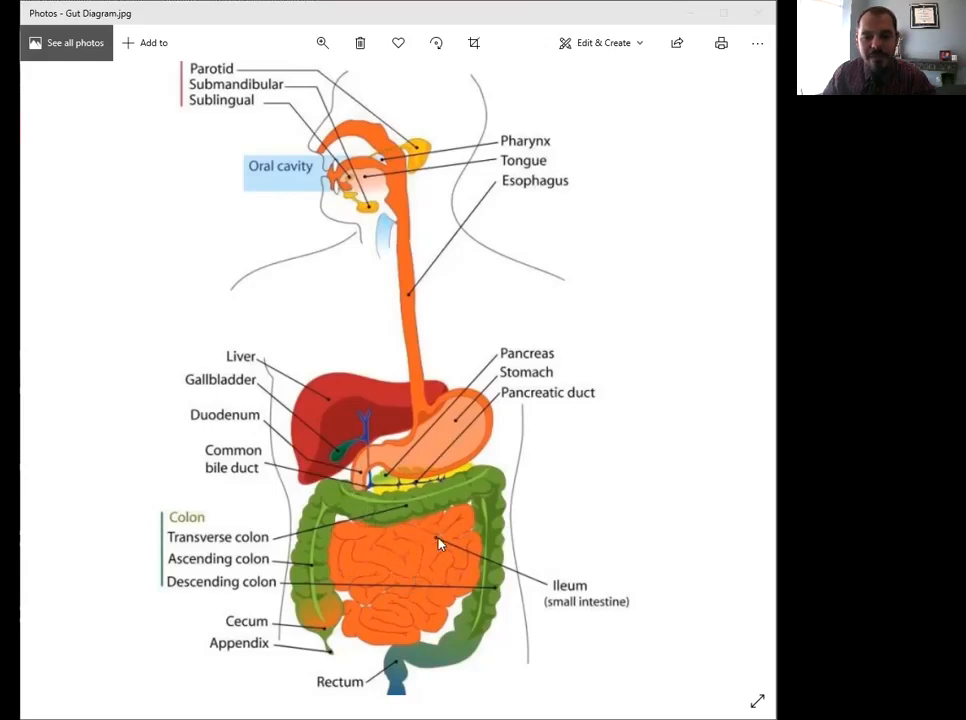
mouse_move(370, 616)
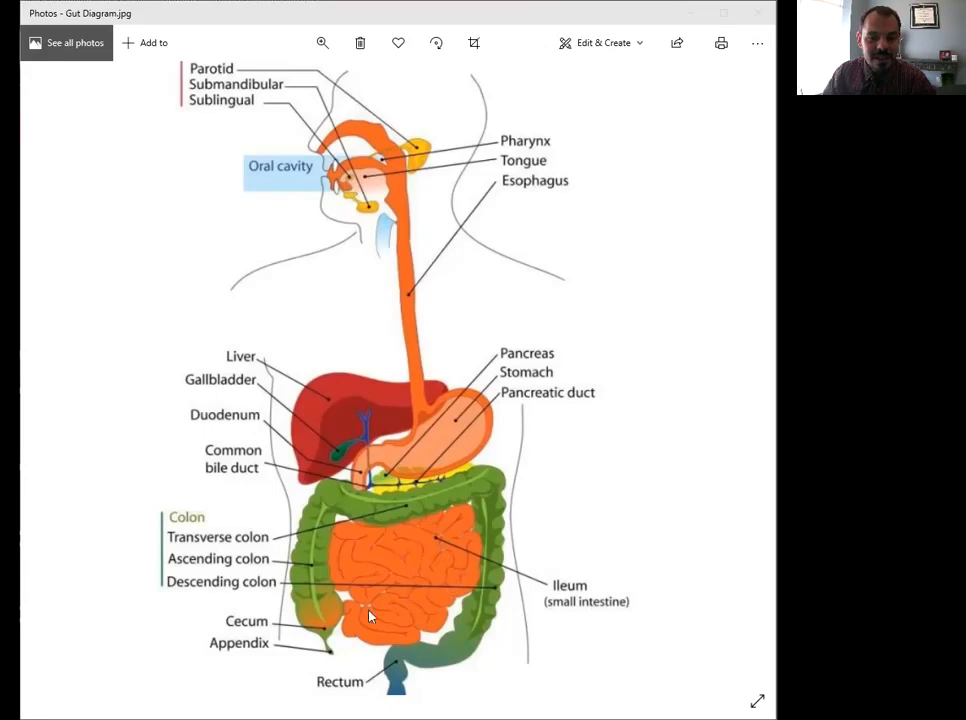
mouse_move(325, 510)
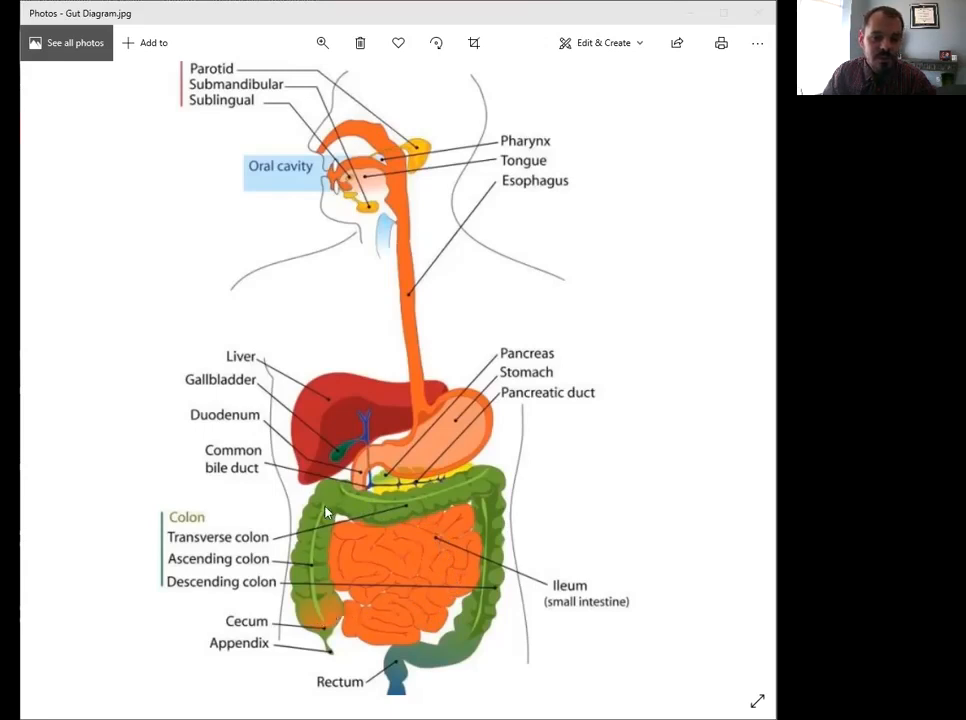
mouse_move(400, 572)
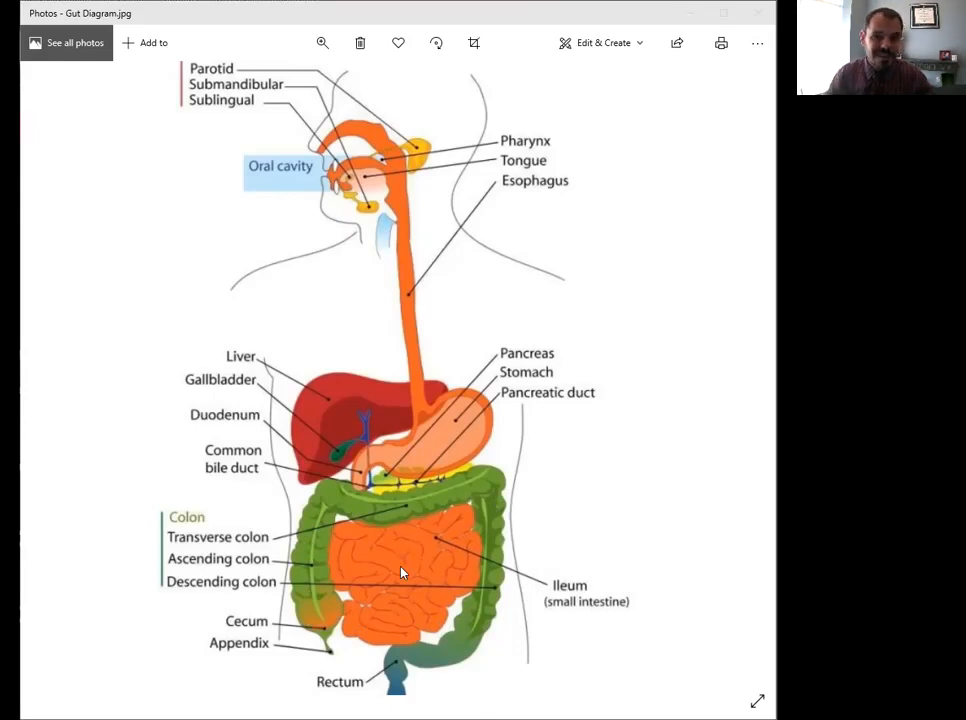
mouse_move(393, 502)
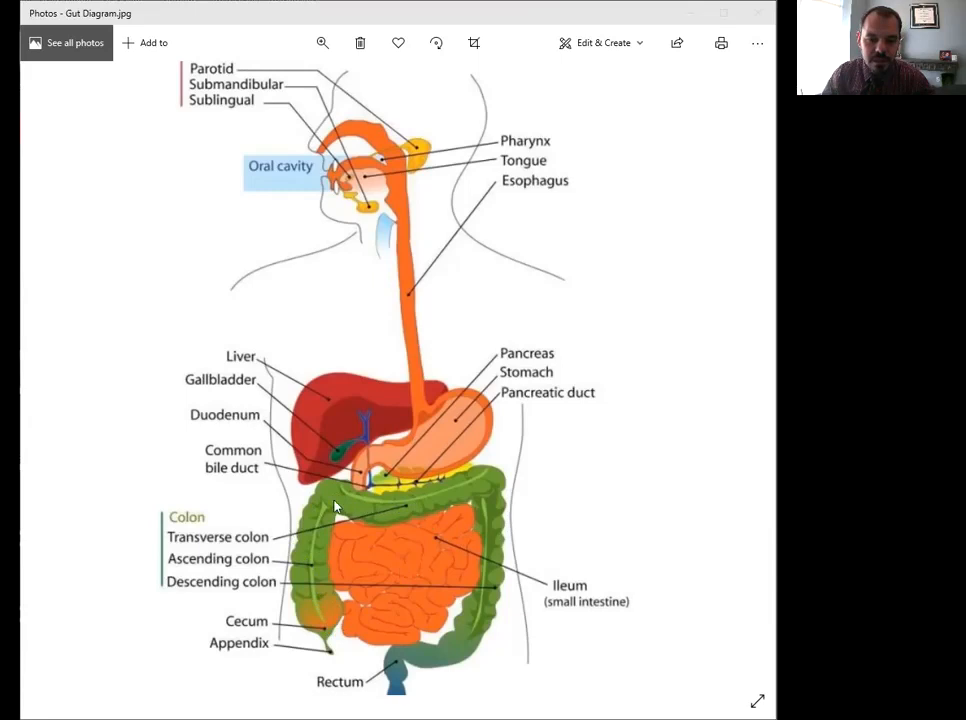
mouse_move(477, 627)
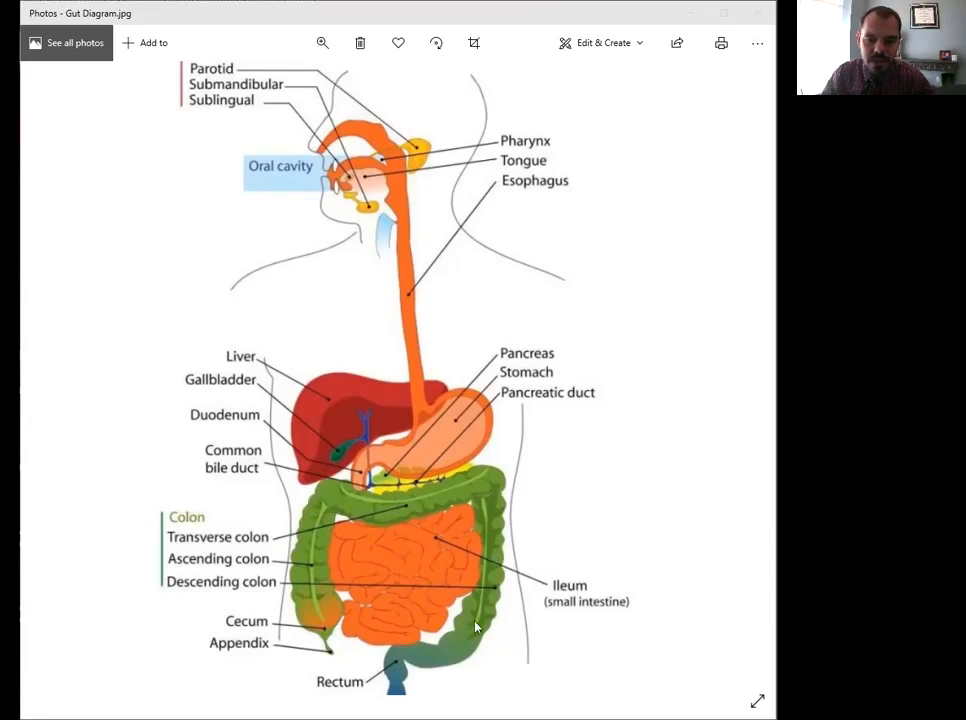
mouse_move(405, 680)
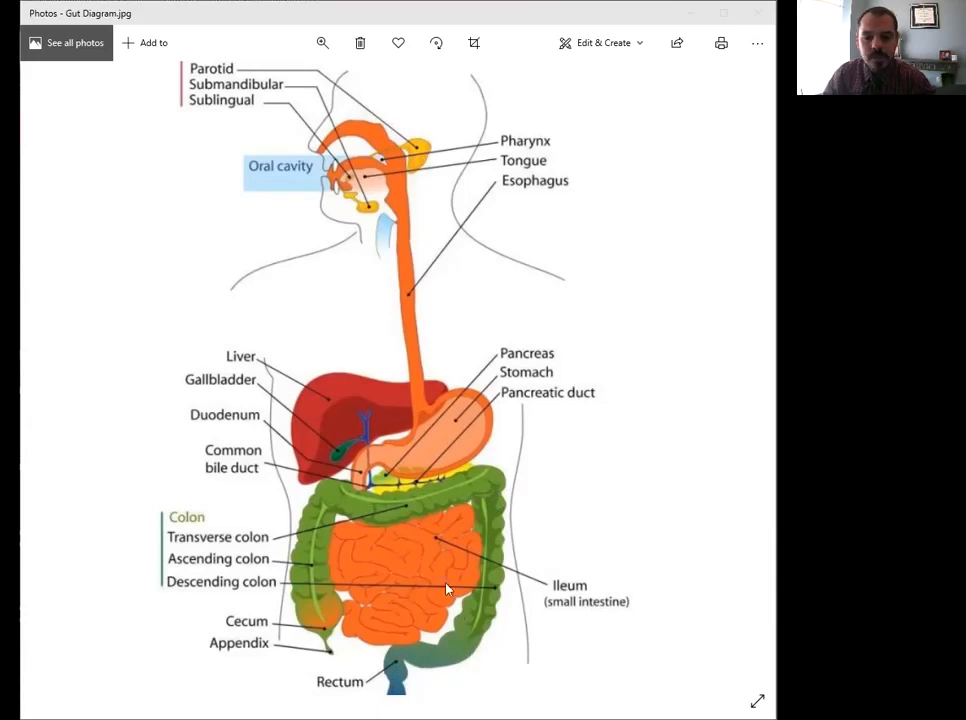
mouse_move(337, 160)
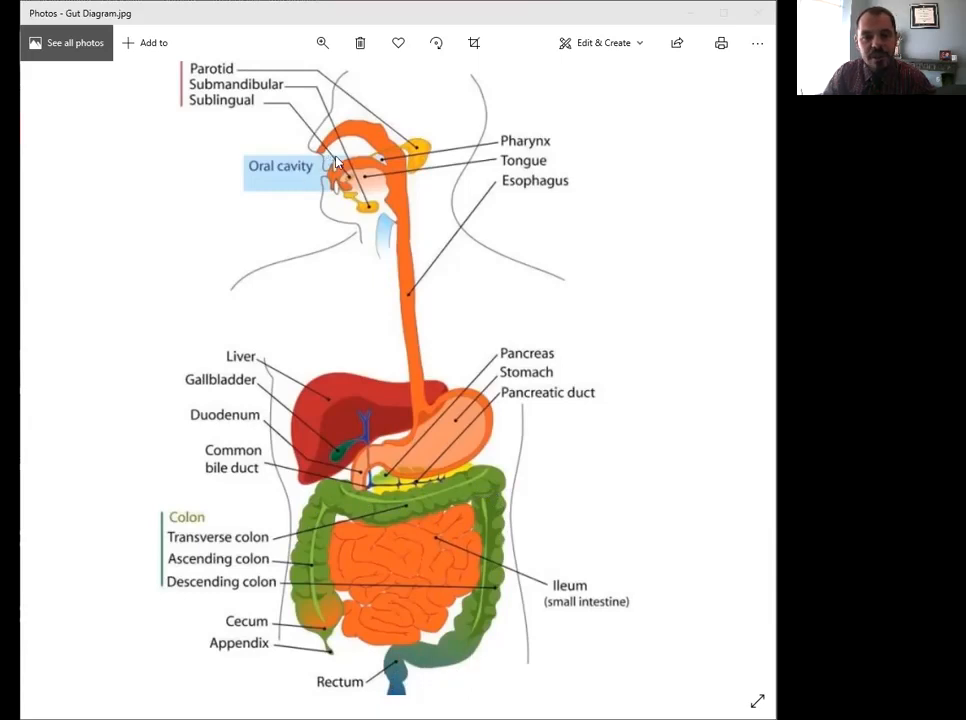
mouse_move(425, 442)
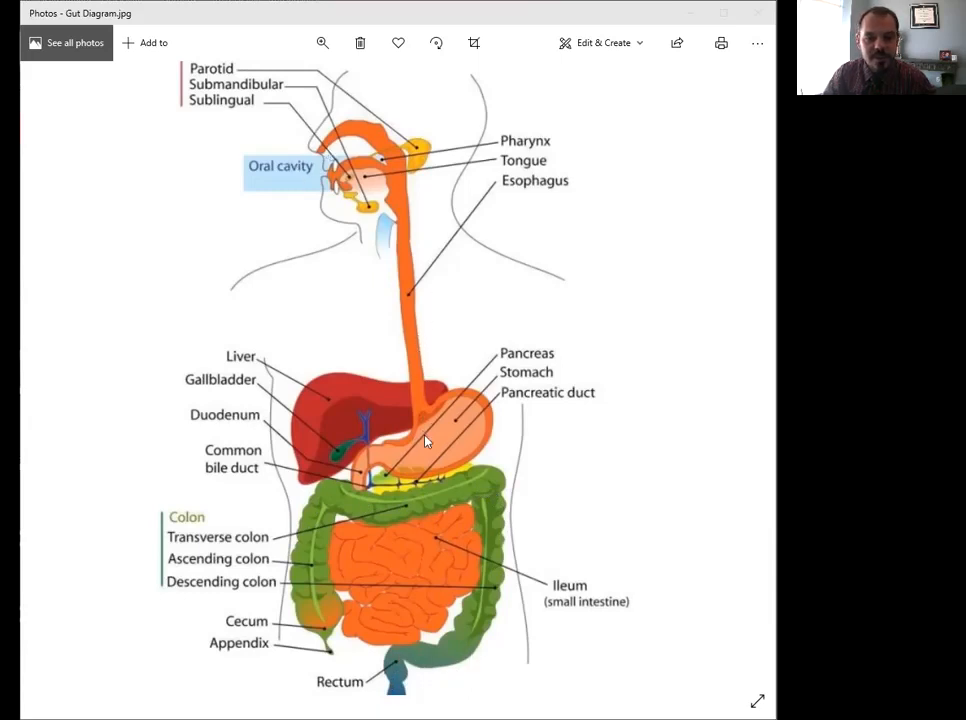
mouse_move(387, 567)
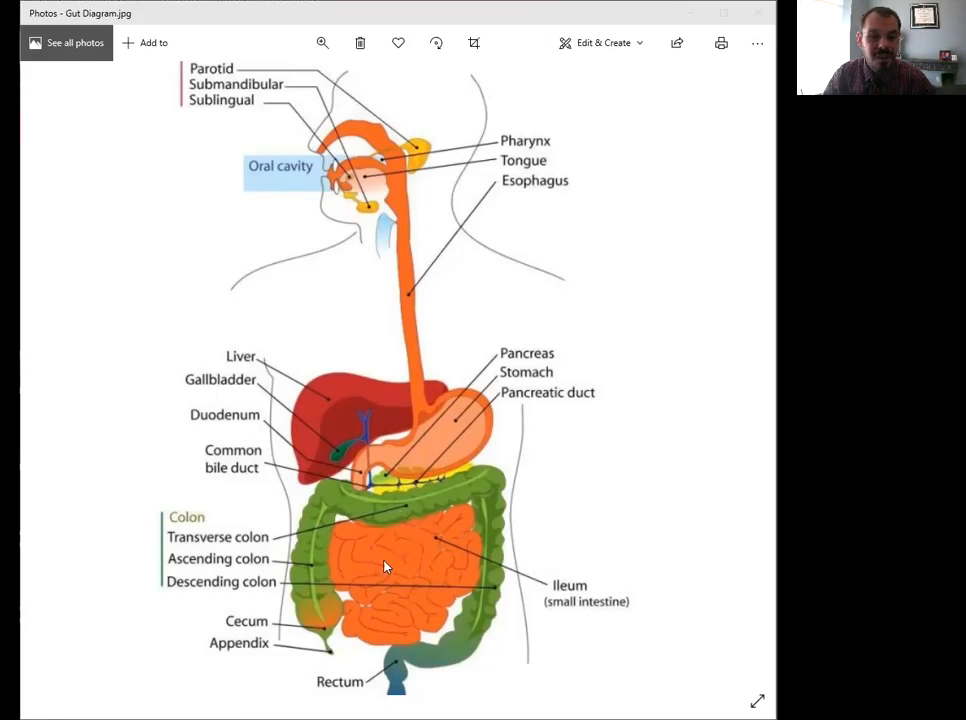
mouse_move(417, 470)
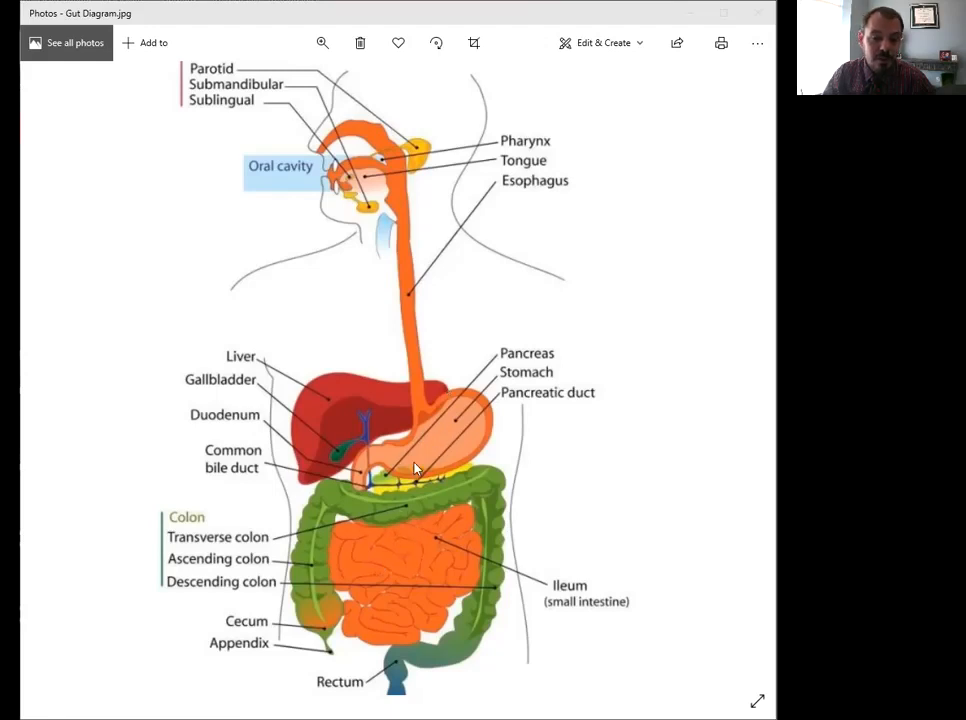
mouse_move(420, 556)
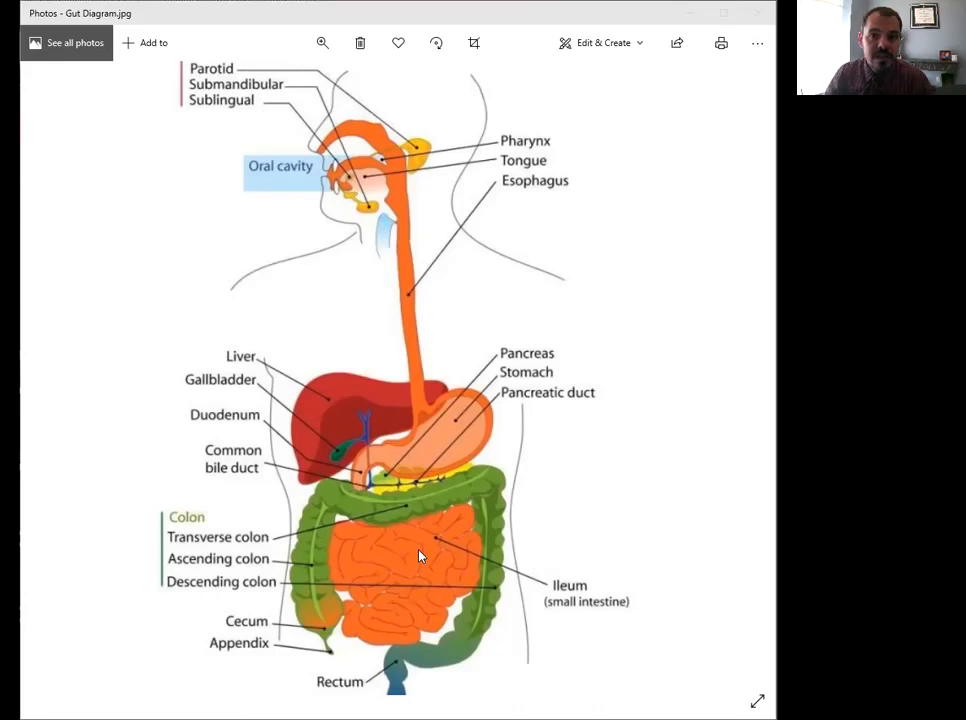
mouse_move(333, 216)
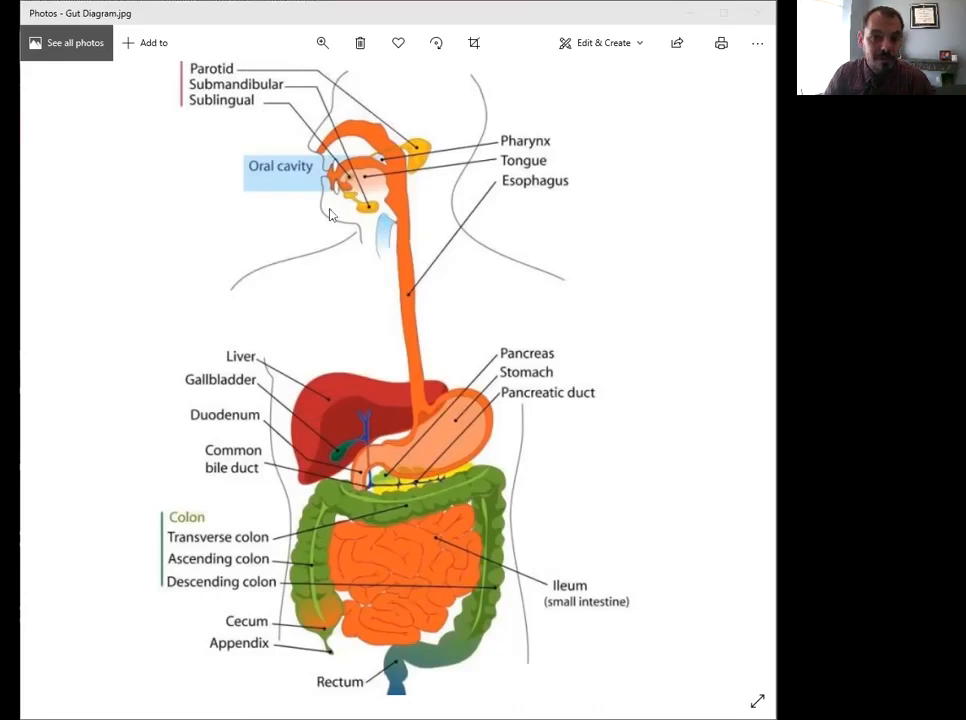
mouse_move(378, 168)
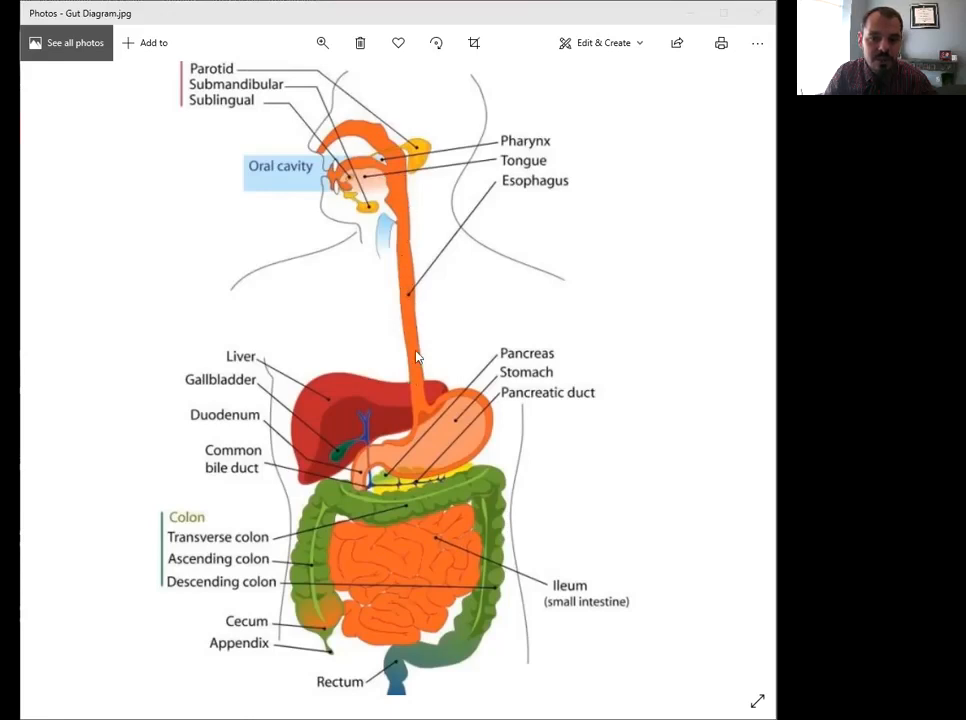
mouse_move(428, 462)
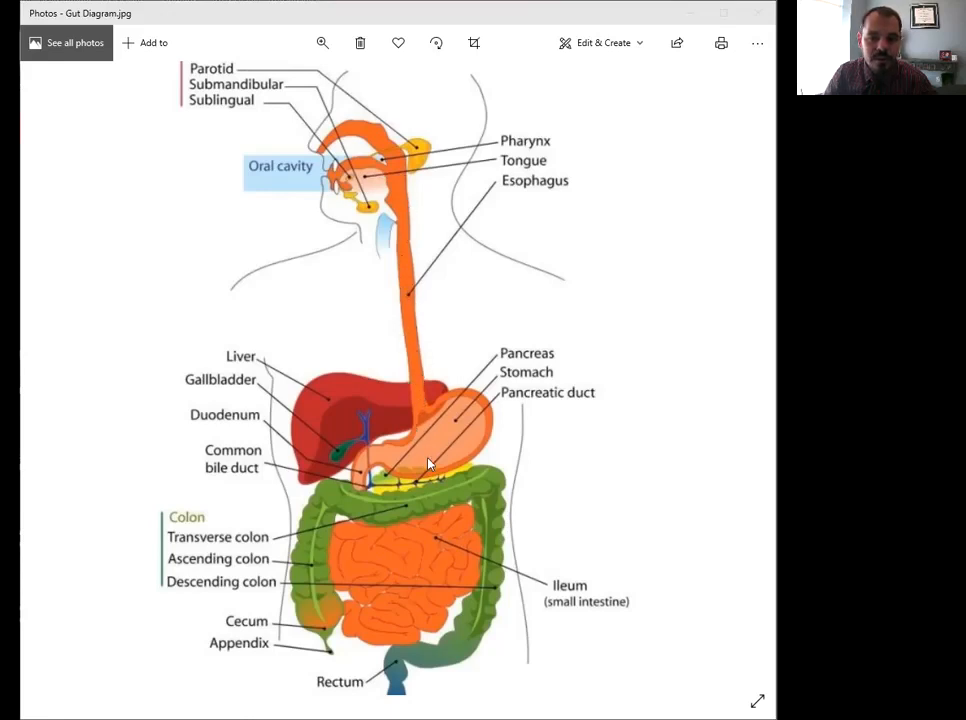
mouse_move(452, 468)
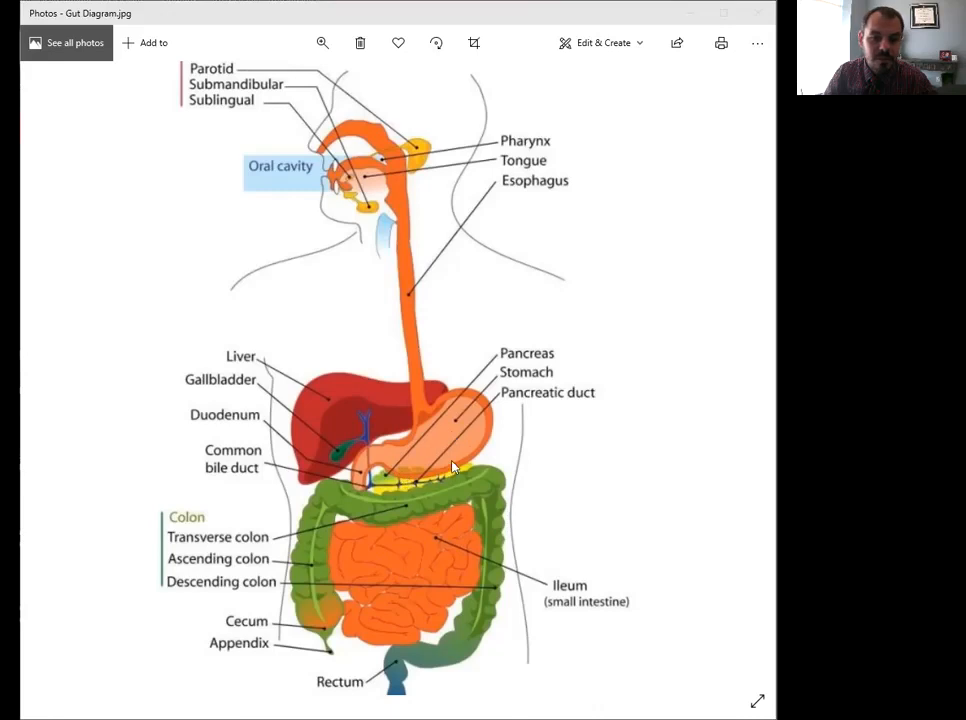
mouse_move(445, 462)
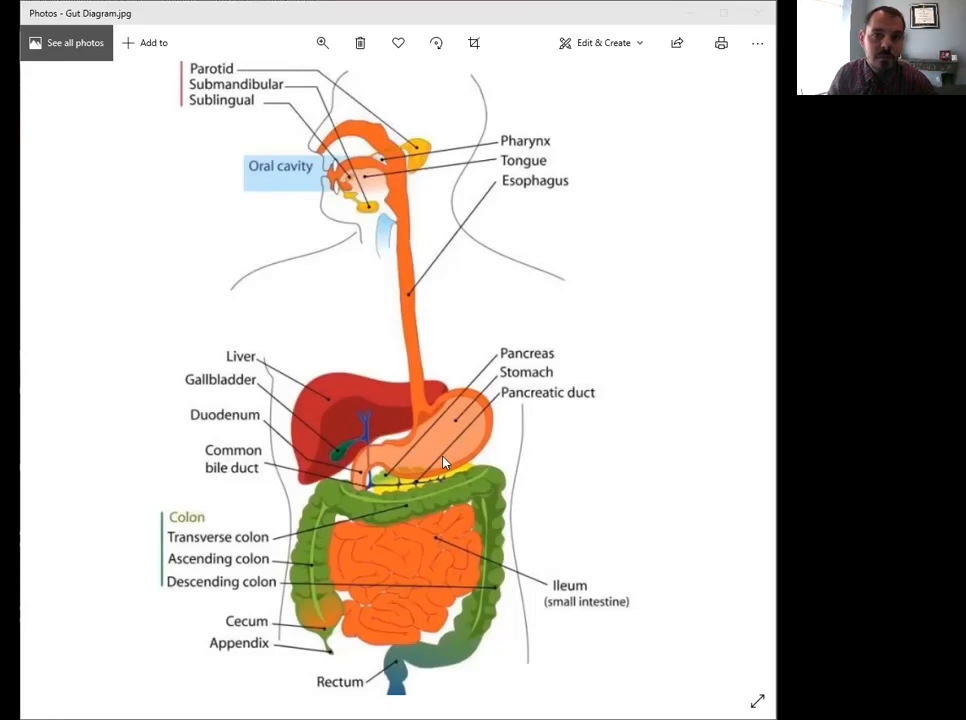
mouse_move(417, 458)
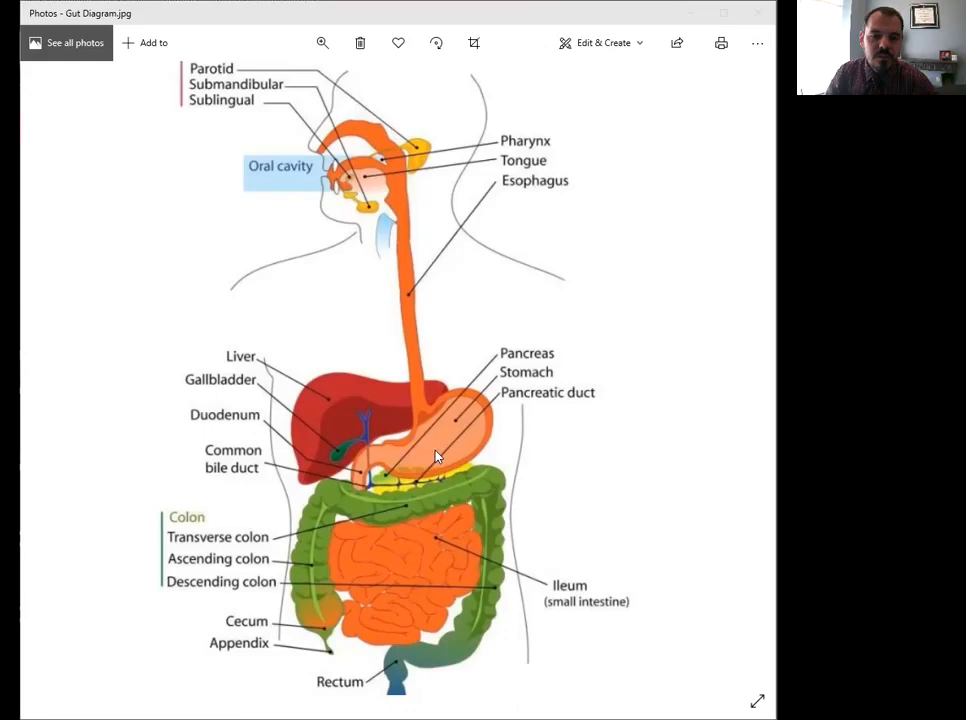
mouse_move(398, 462)
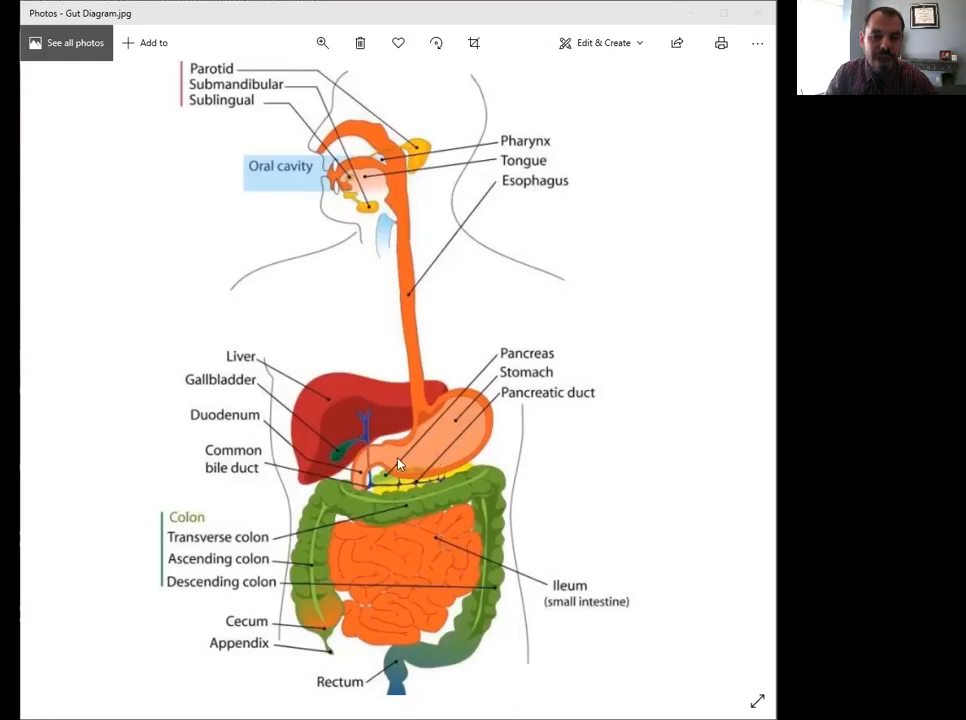
mouse_move(435, 462)
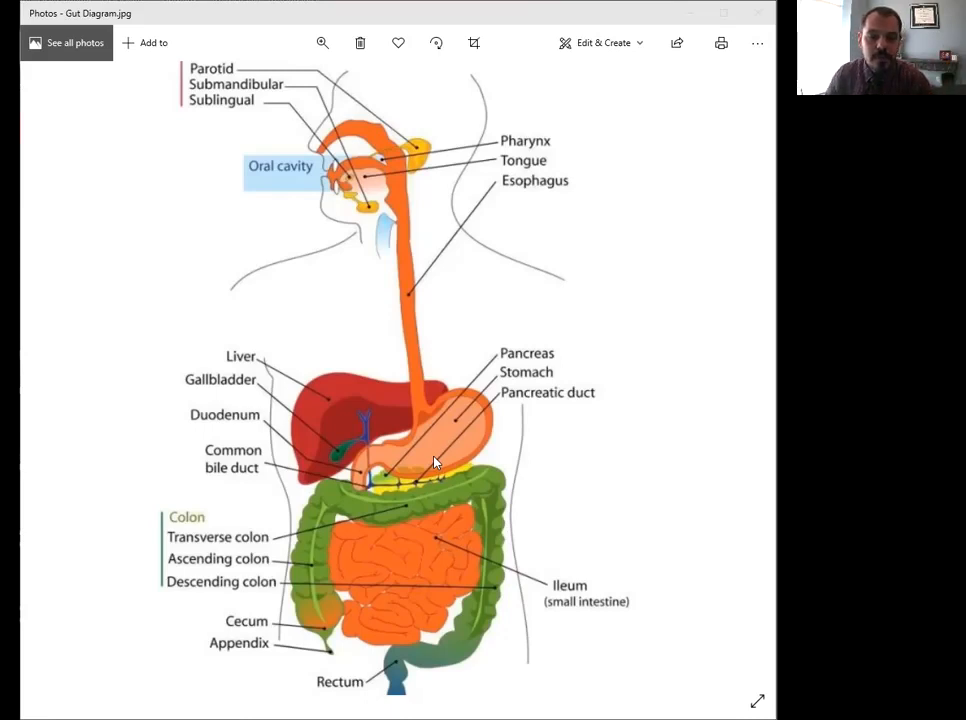
mouse_move(435, 450)
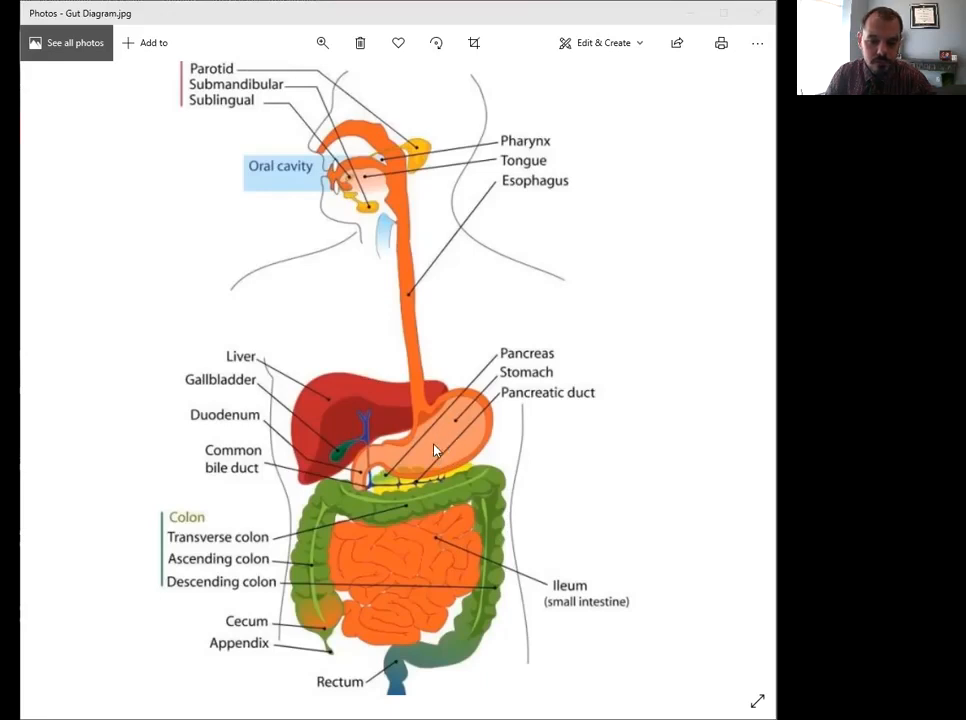
mouse_move(378, 463)
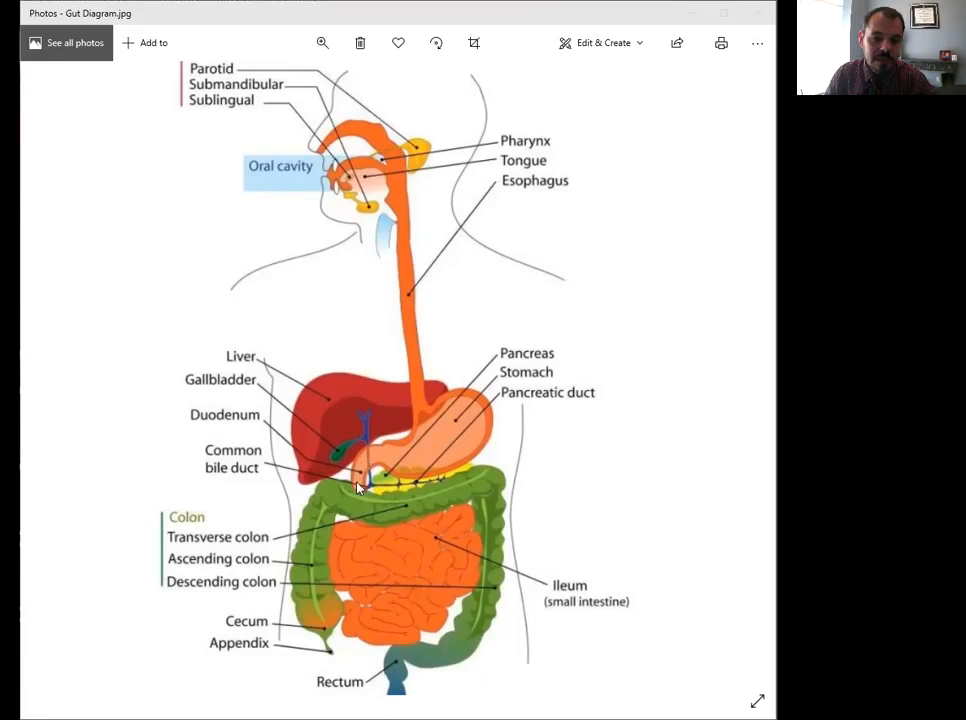
mouse_move(345, 510)
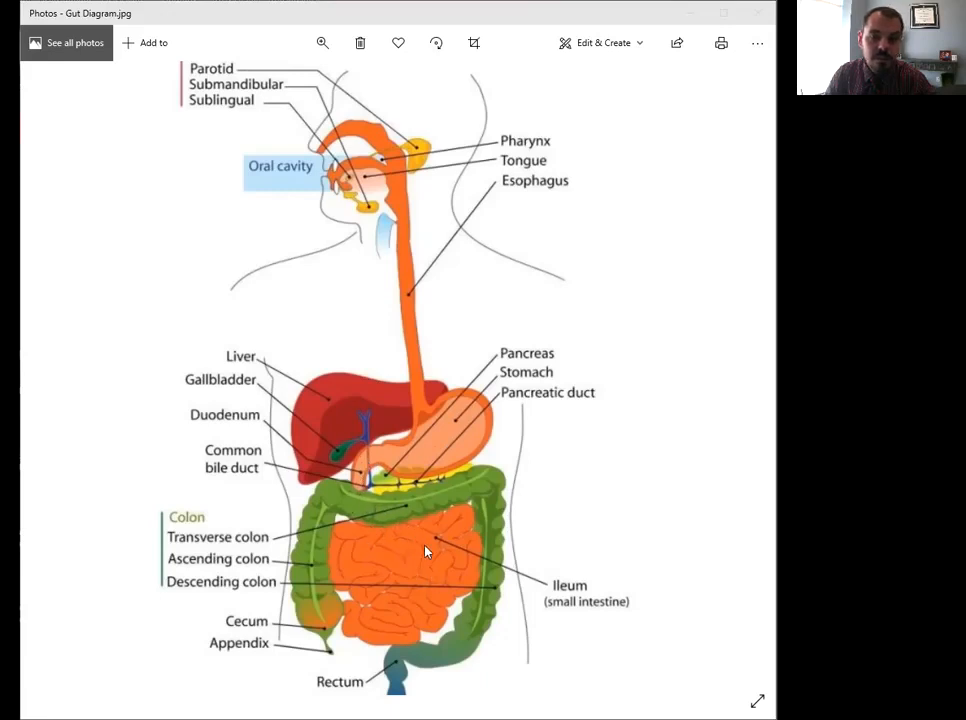
mouse_move(436, 574)
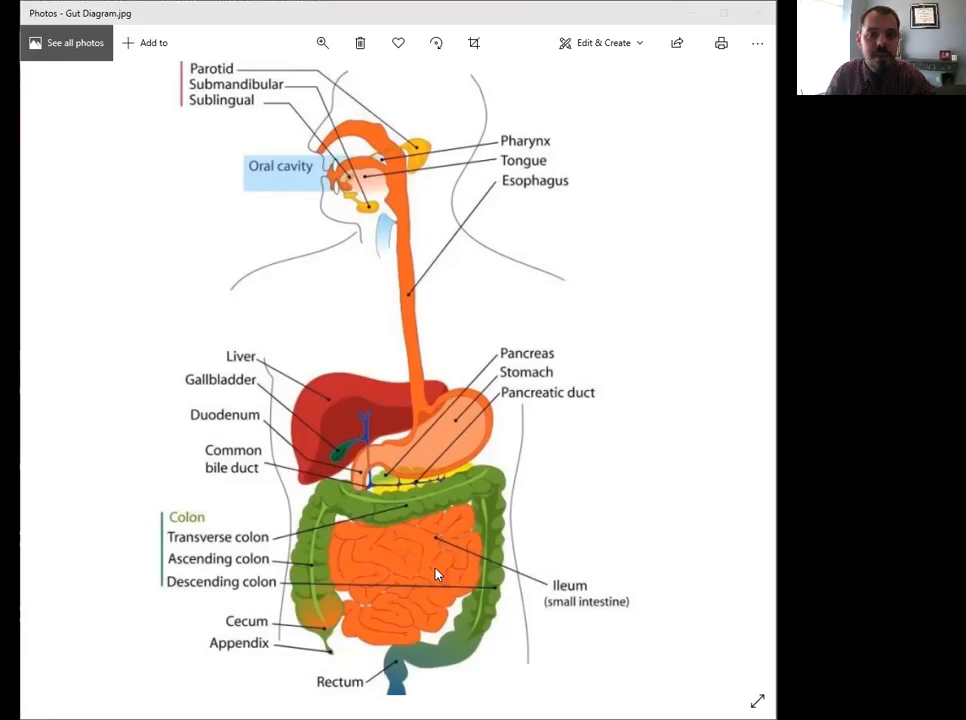
mouse_move(430, 541)
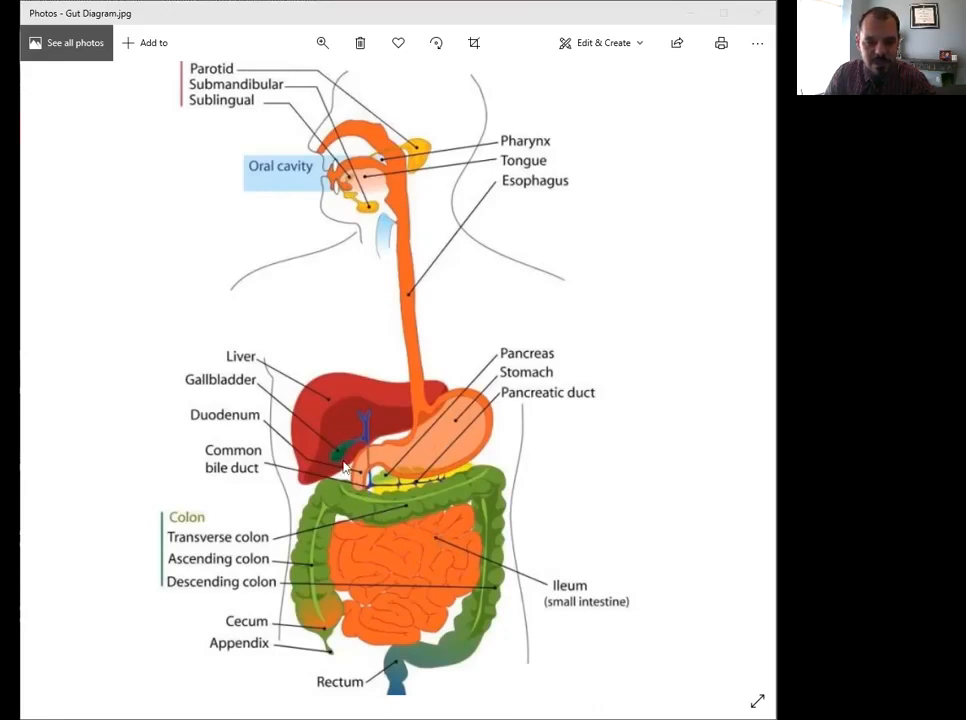
mouse_move(308, 447)
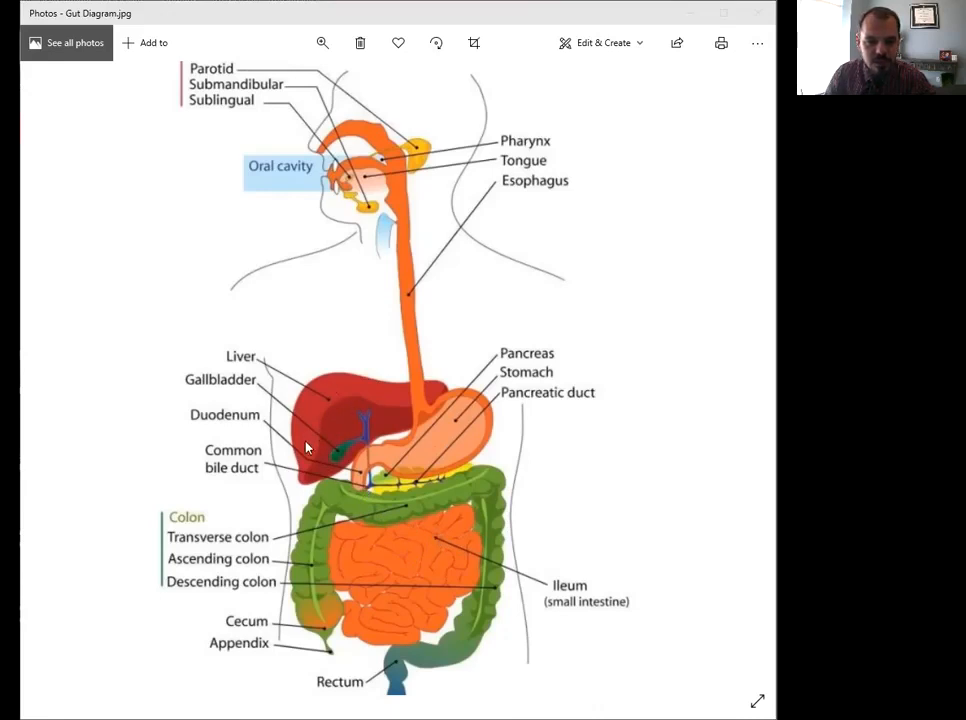
mouse_move(331, 443)
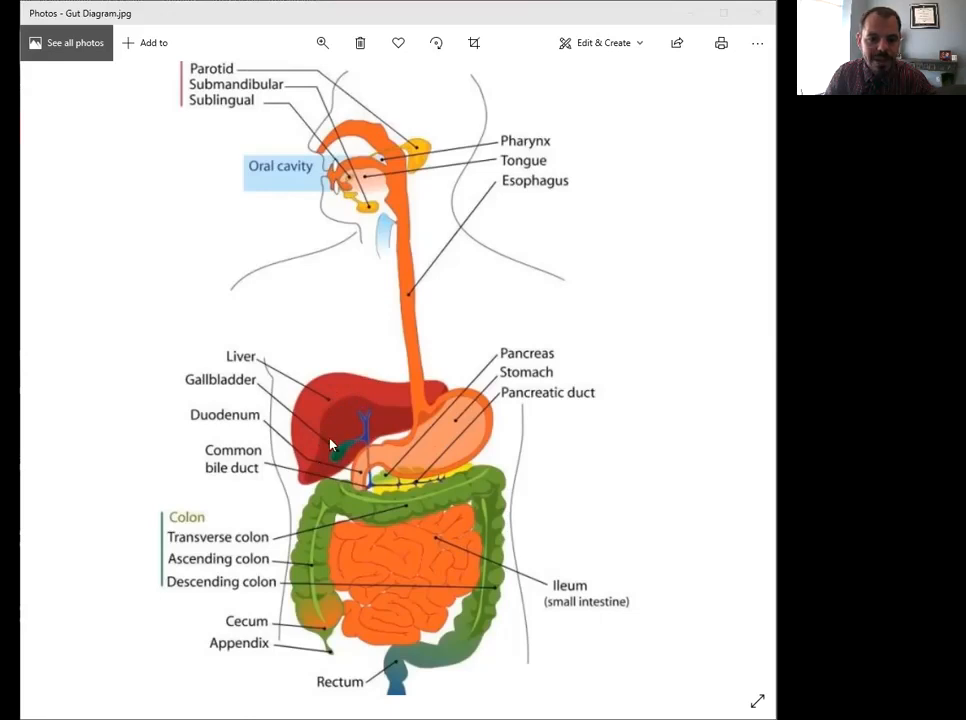
mouse_move(387, 475)
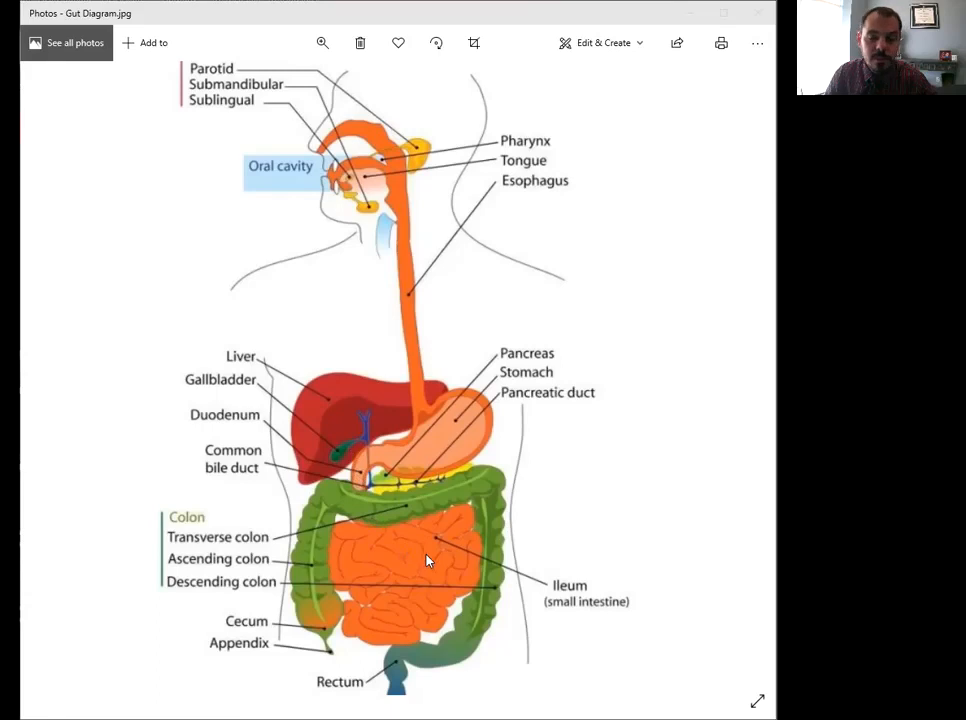
mouse_move(446, 543)
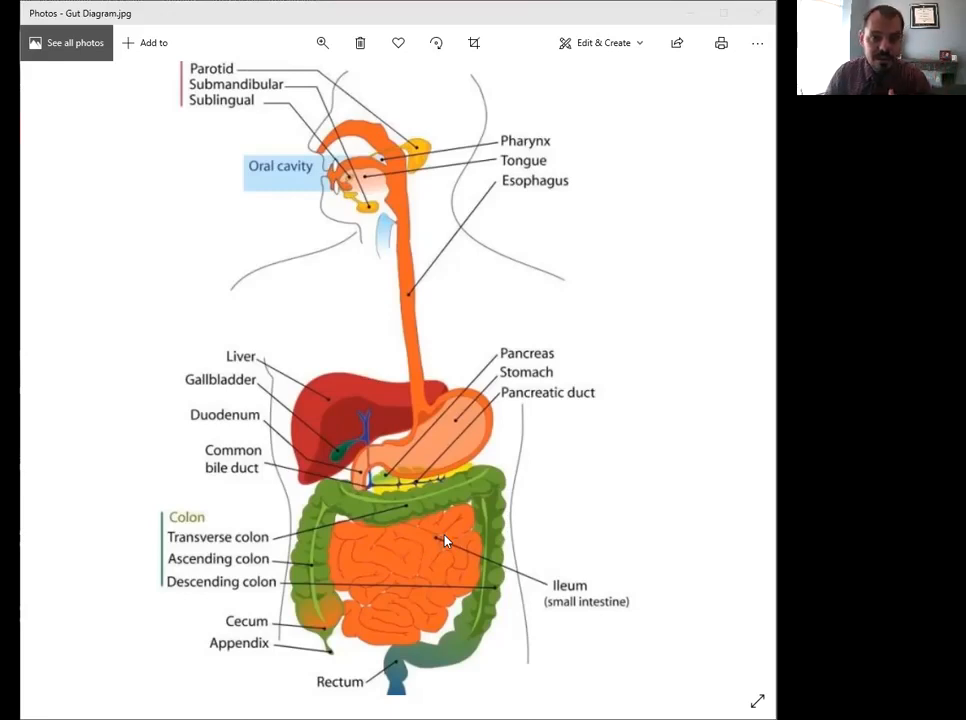
mouse_move(399, 592)
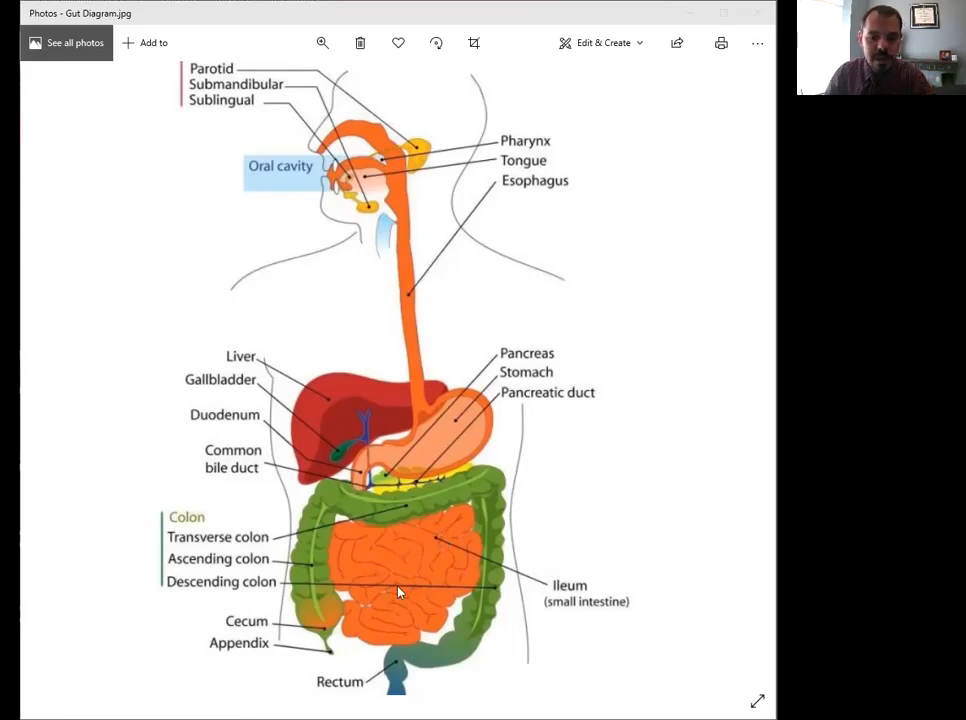
mouse_move(338, 500)
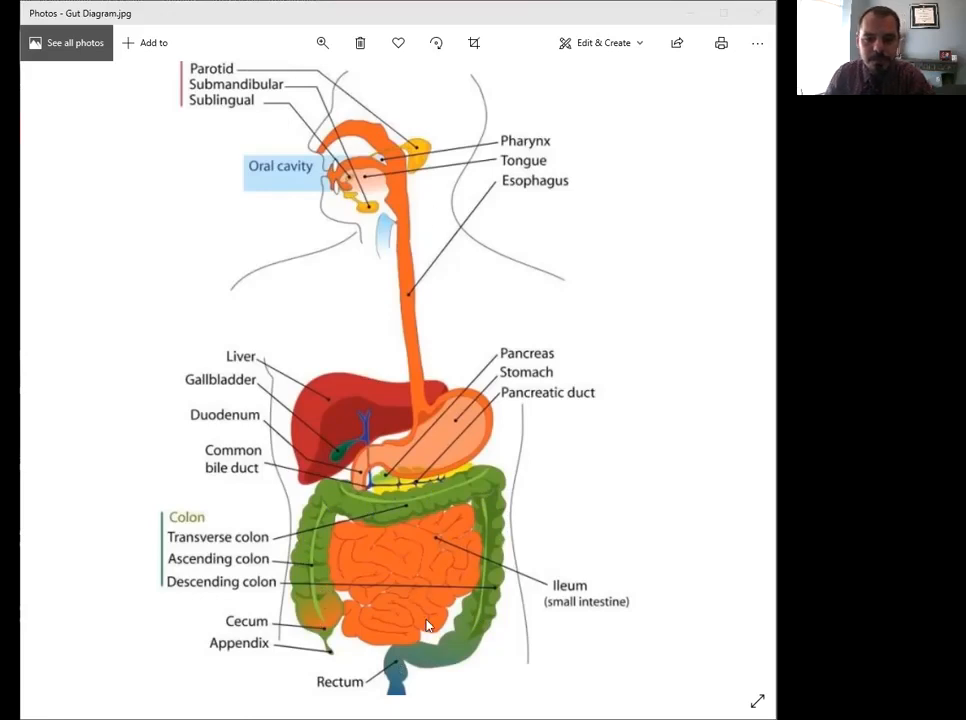
mouse_move(424, 575)
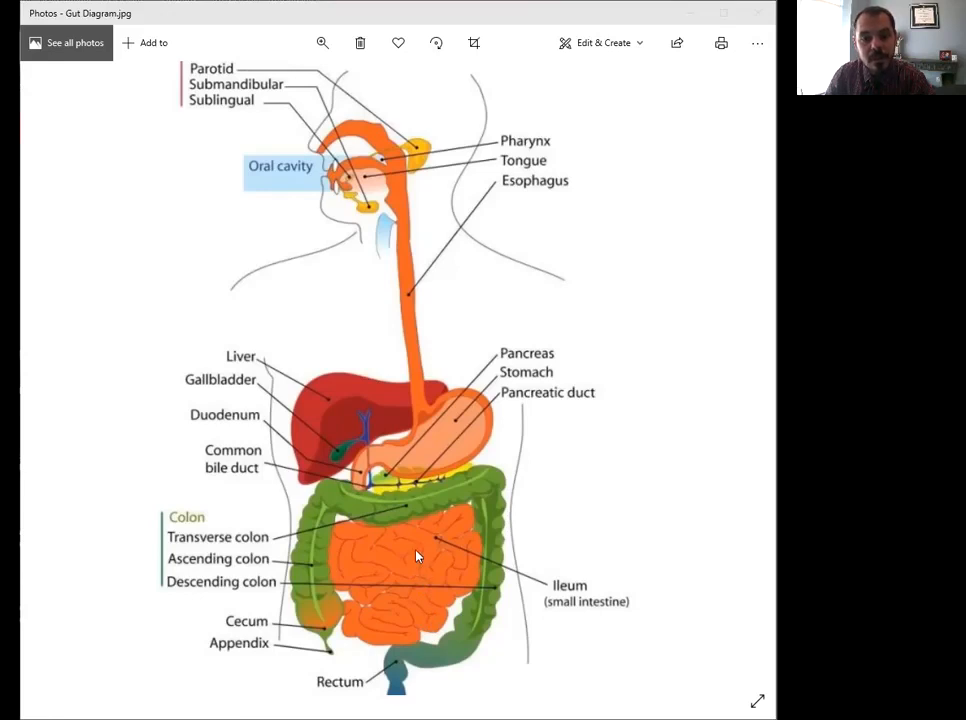
mouse_move(438, 547)
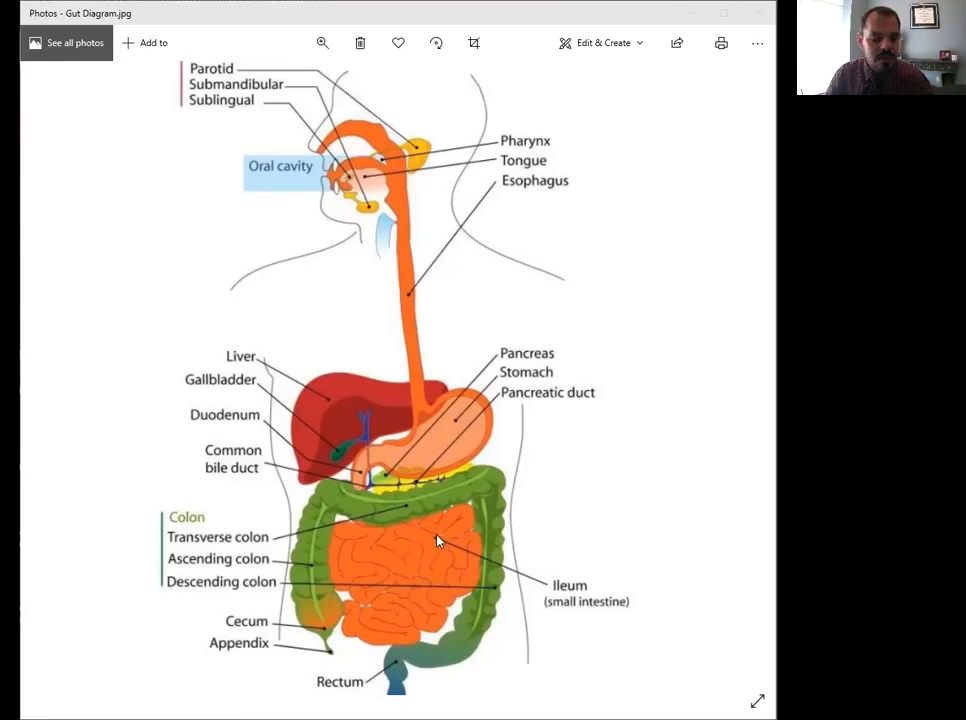
mouse_move(420, 565)
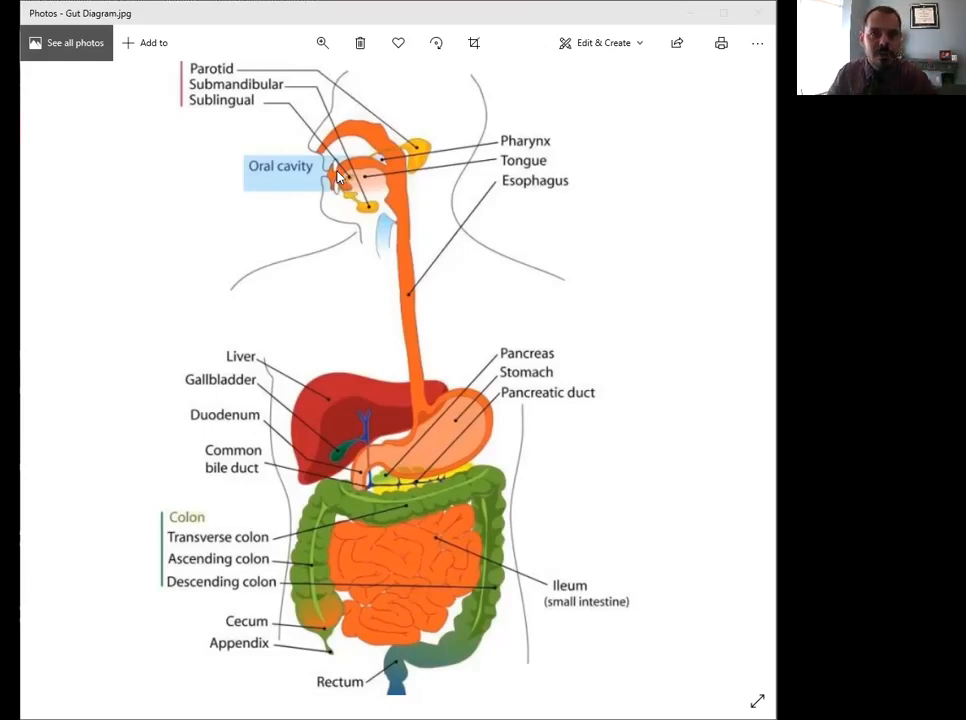
mouse_move(362, 188)
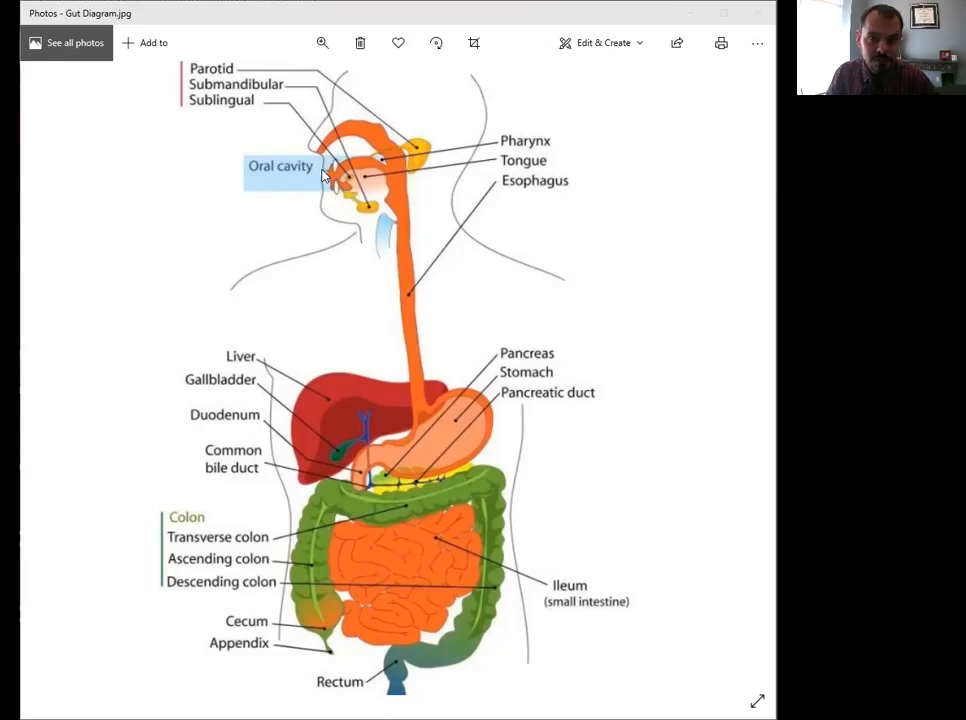
mouse_move(378, 168)
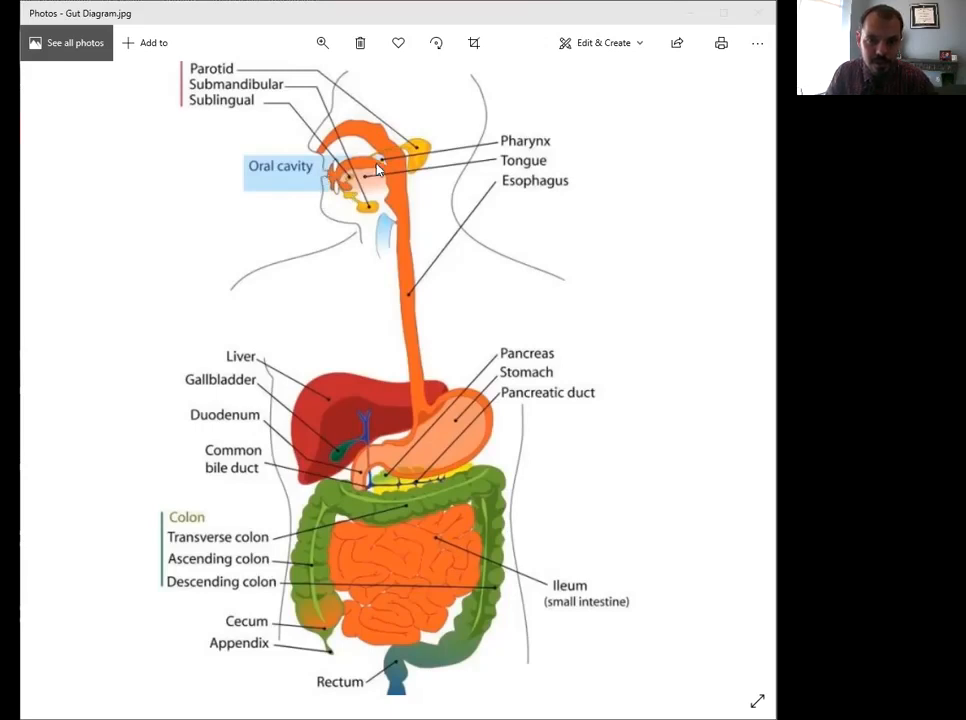
mouse_move(415, 369)
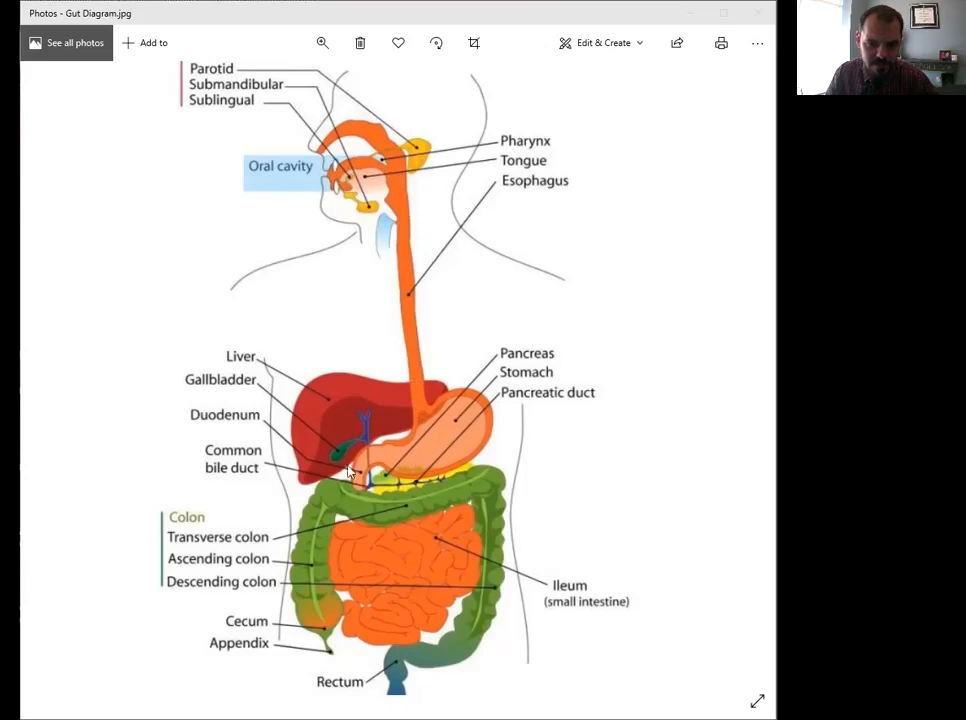
mouse_move(400, 540)
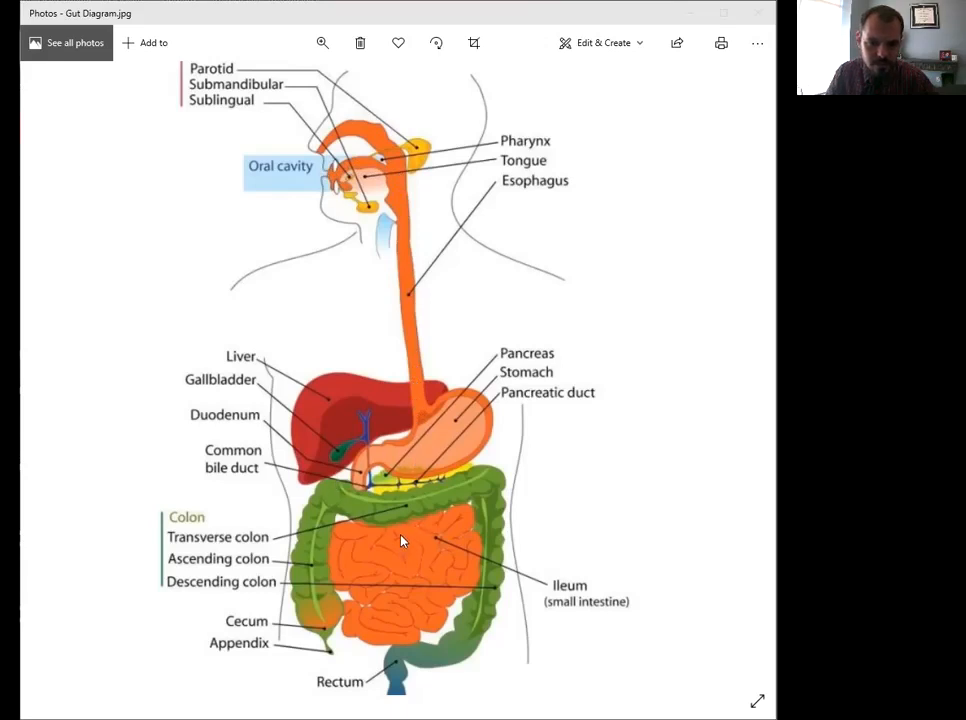
mouse_move(443, 540)
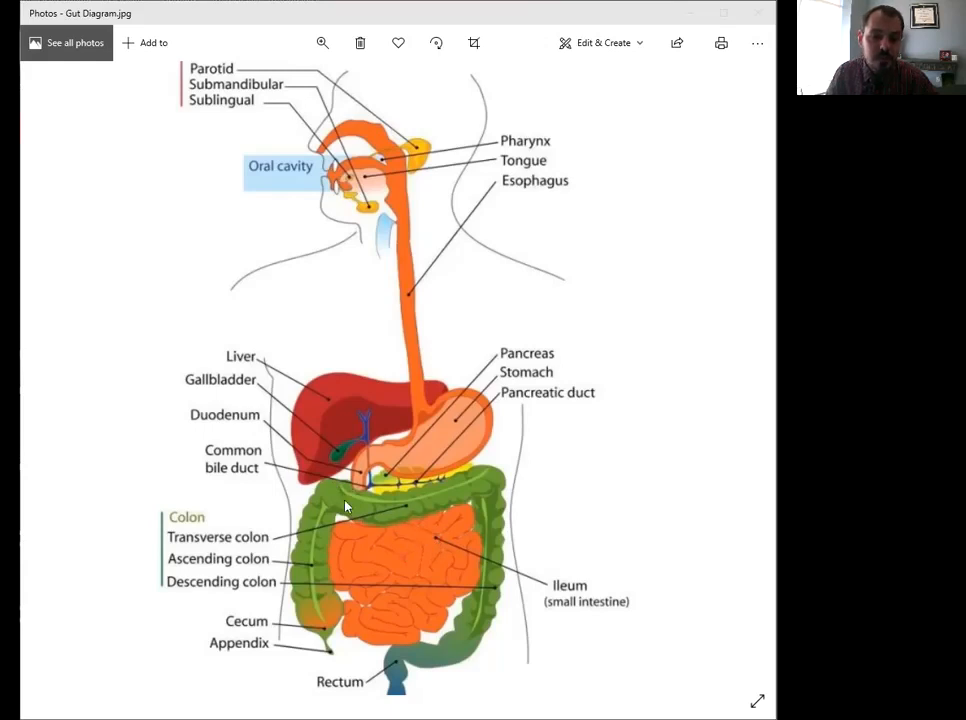
mouse_move(412, 543)
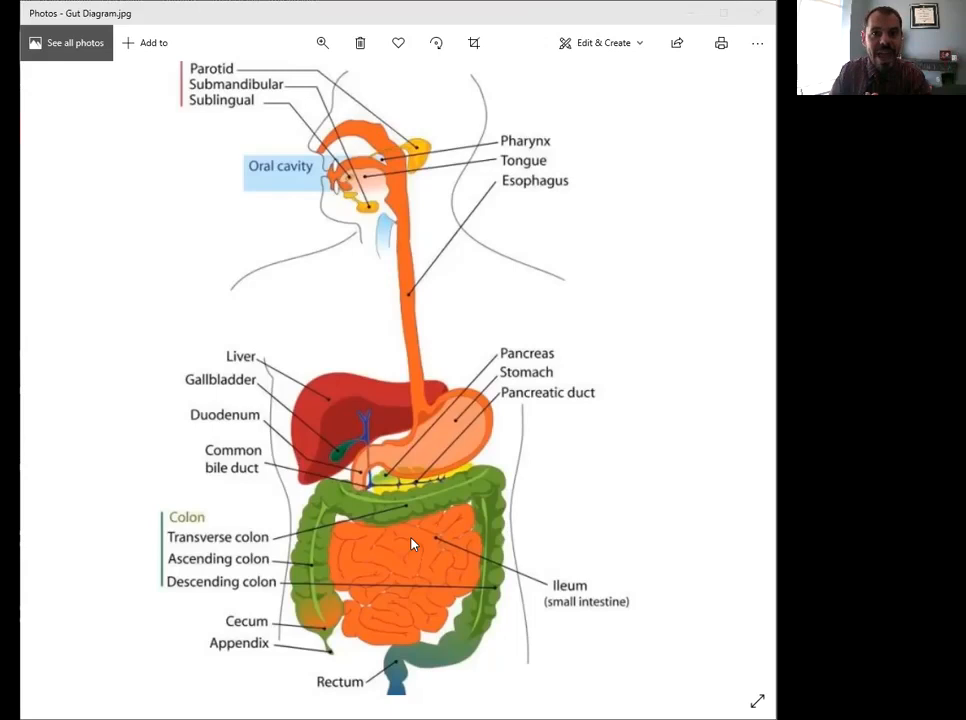
mouse_move(435, 540)
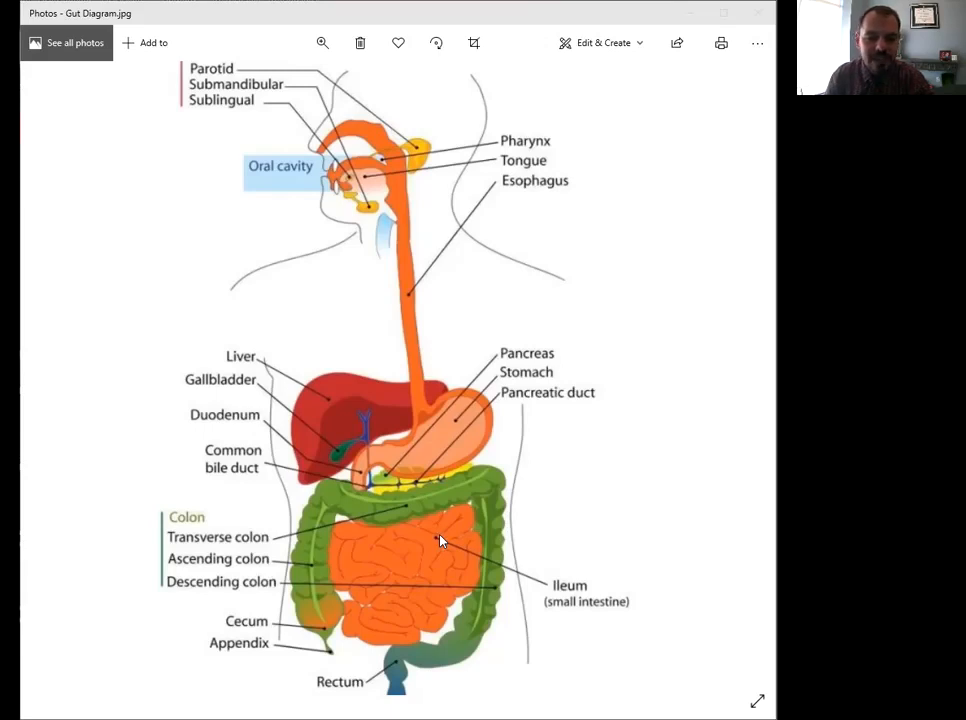
mouse_move(387, 530)
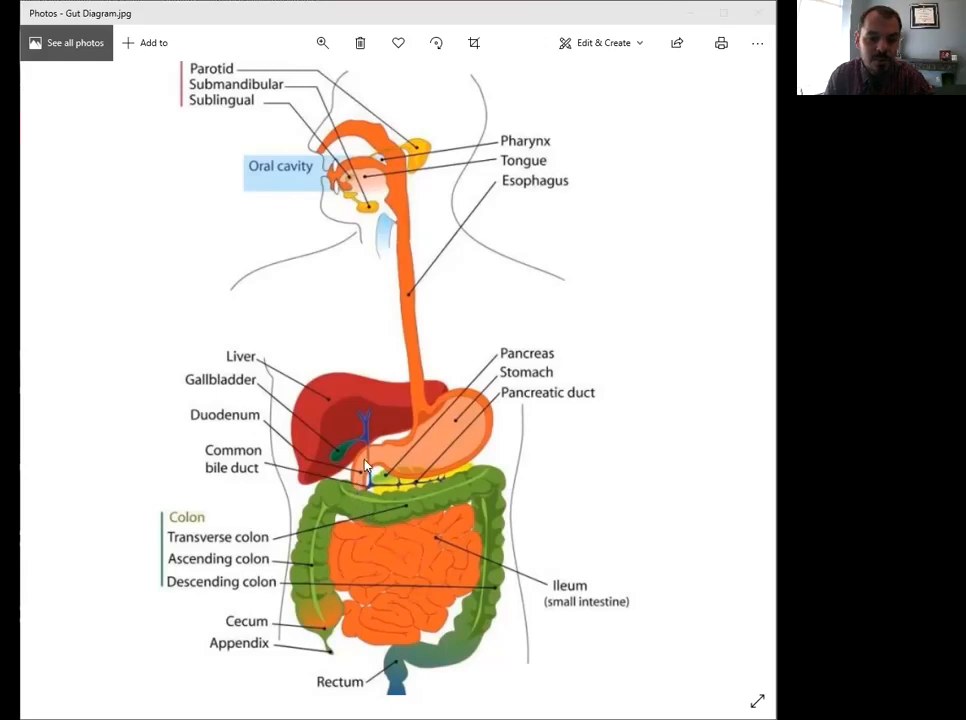
mouse_move(413, 358)
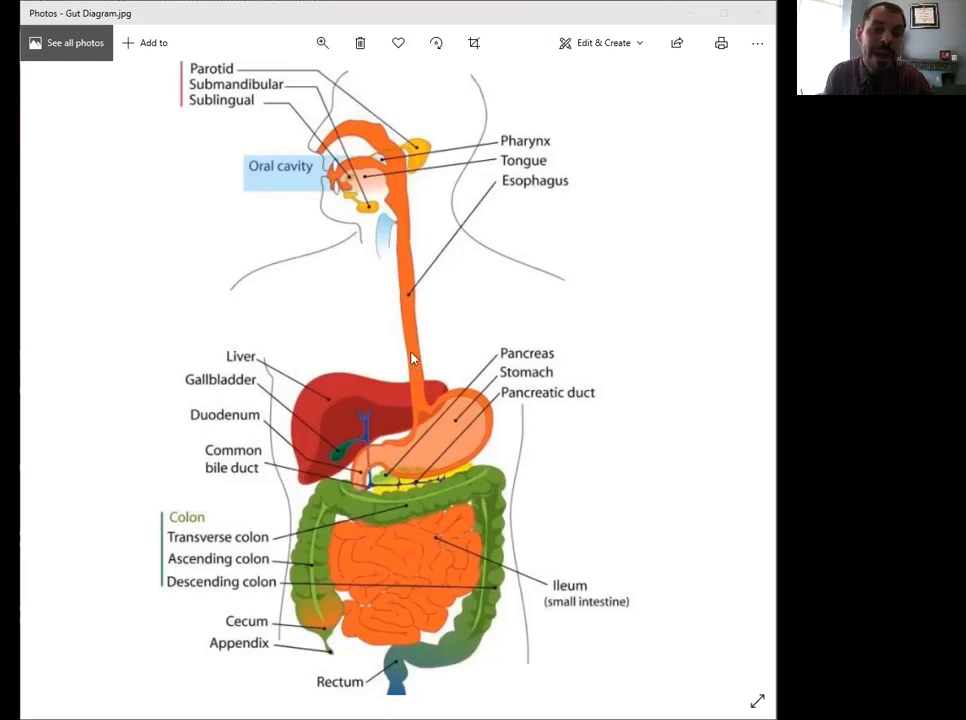
mouse_move(408, 298)
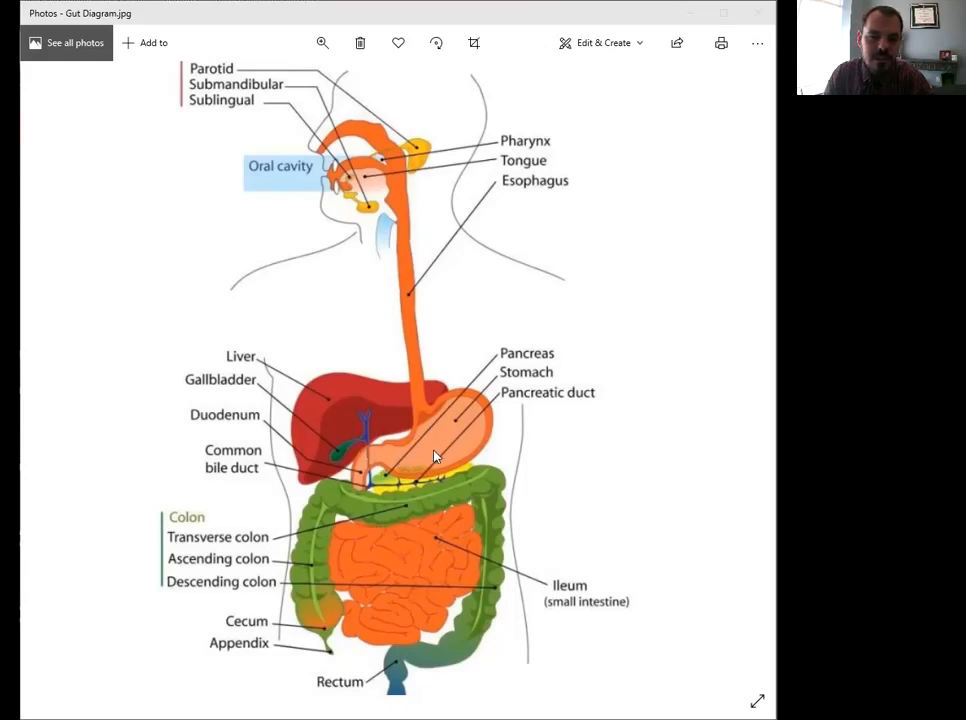
mouse_move(428, 398)
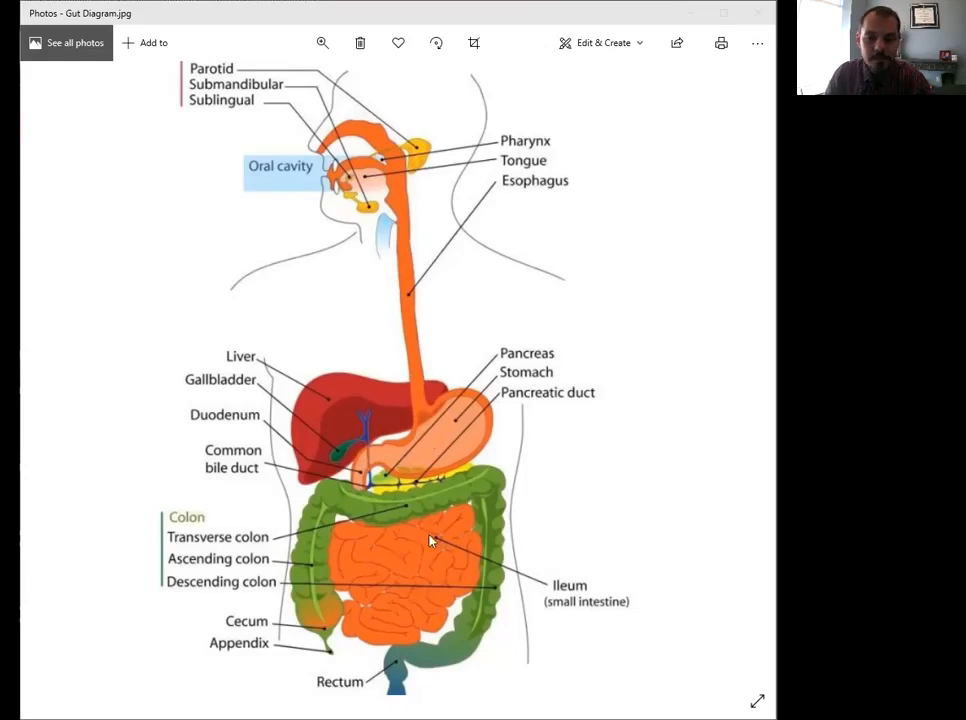
mouse_move(408, 545)
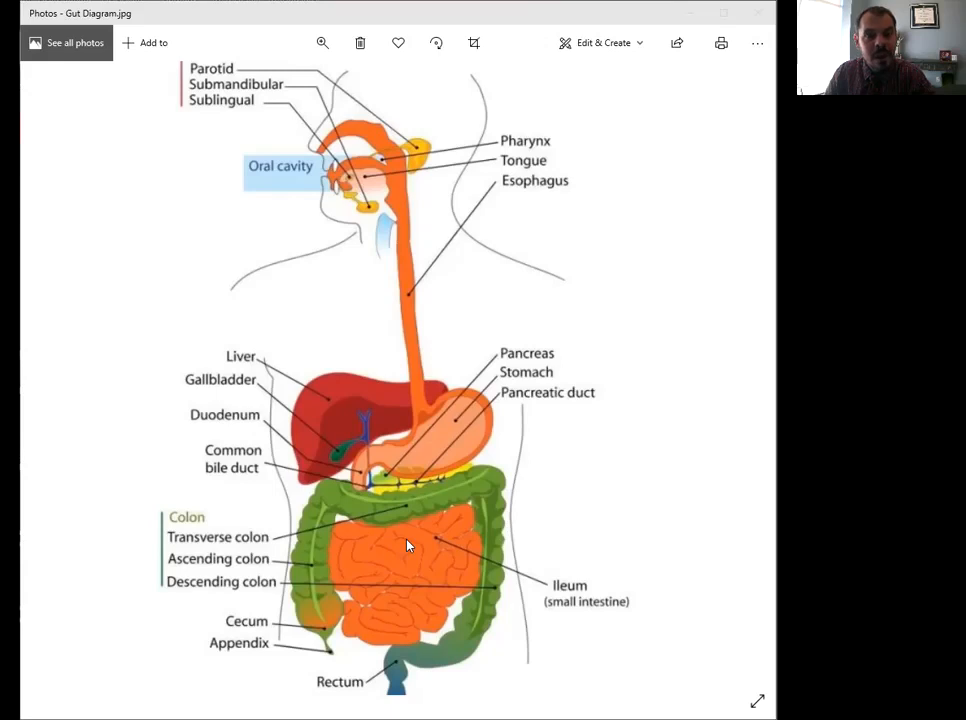
mouse_move(388, 452)
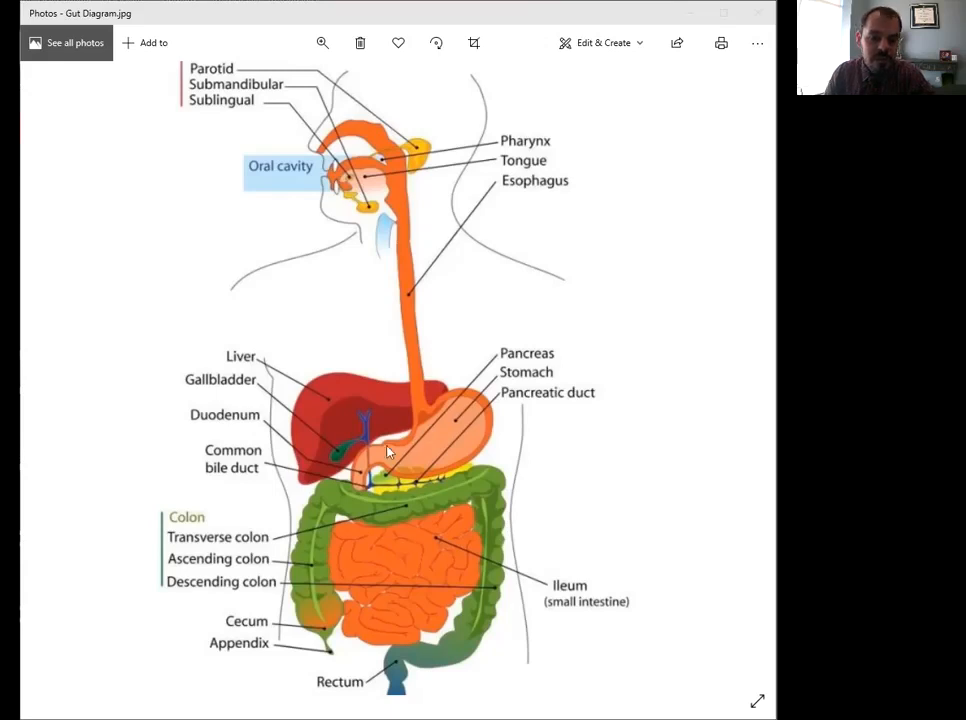
mouse_move(360, 470)
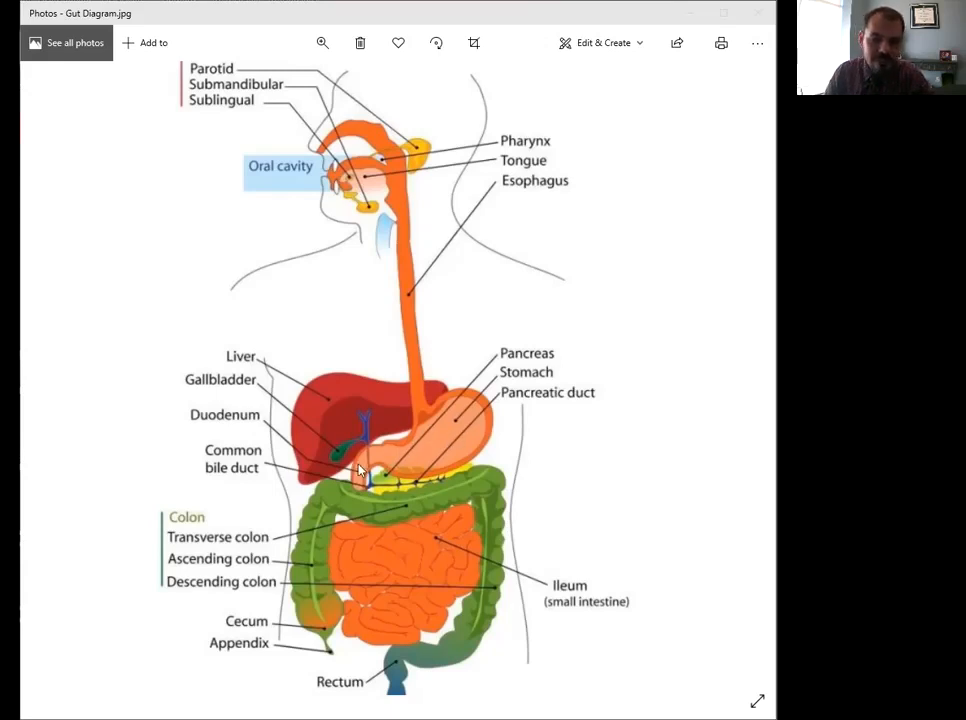
mouse_move(440, 470)
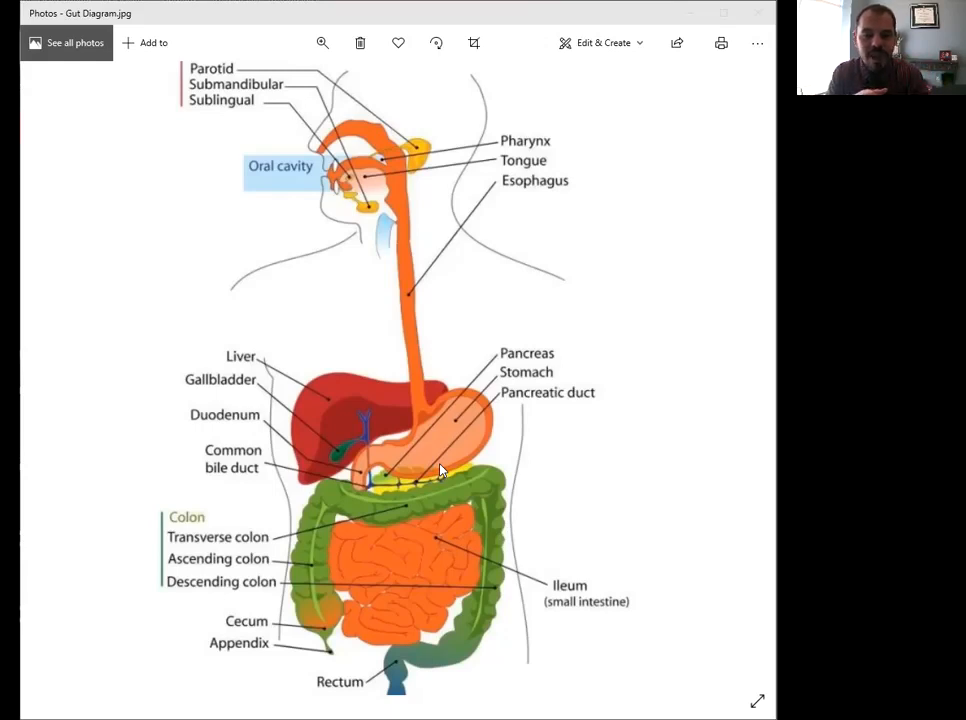
mouse_move(335, 458)
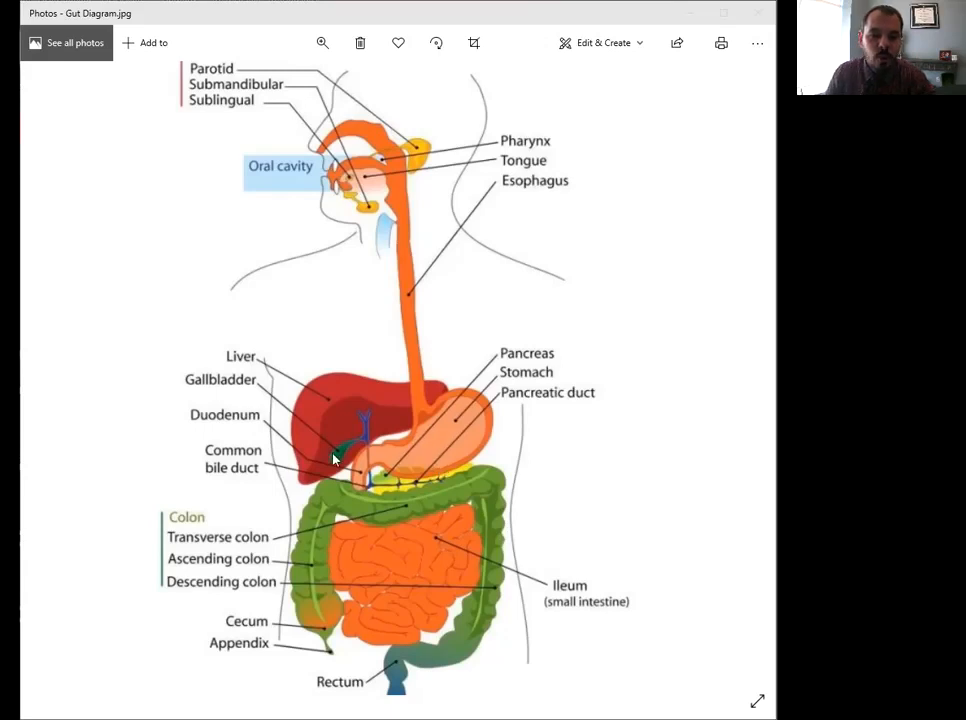
mouse_move(427, 543)
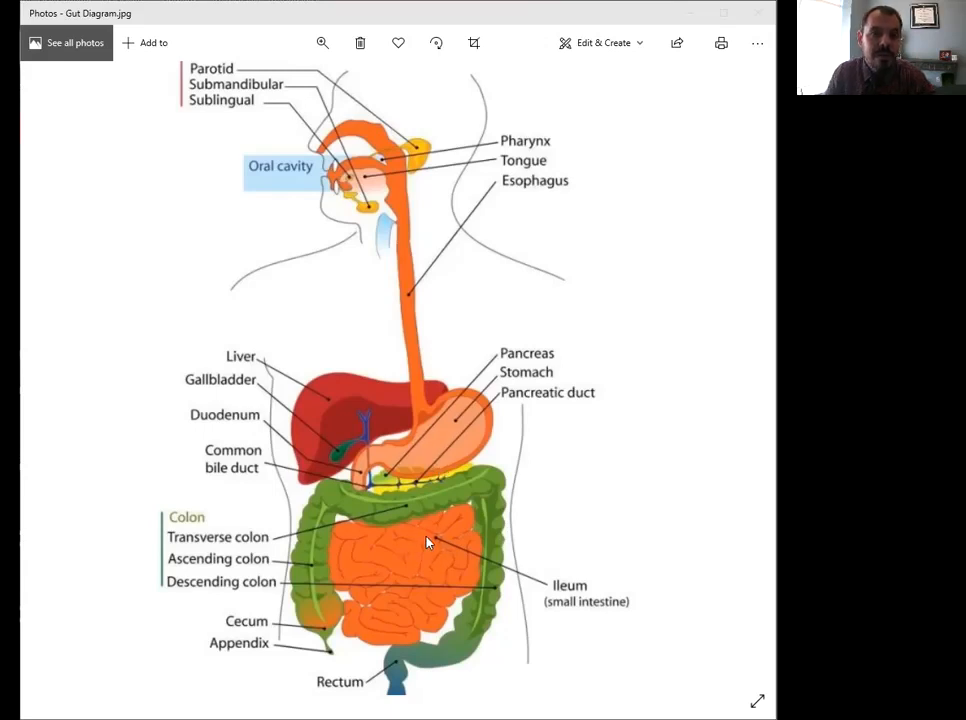
mouse_move(340, 518)
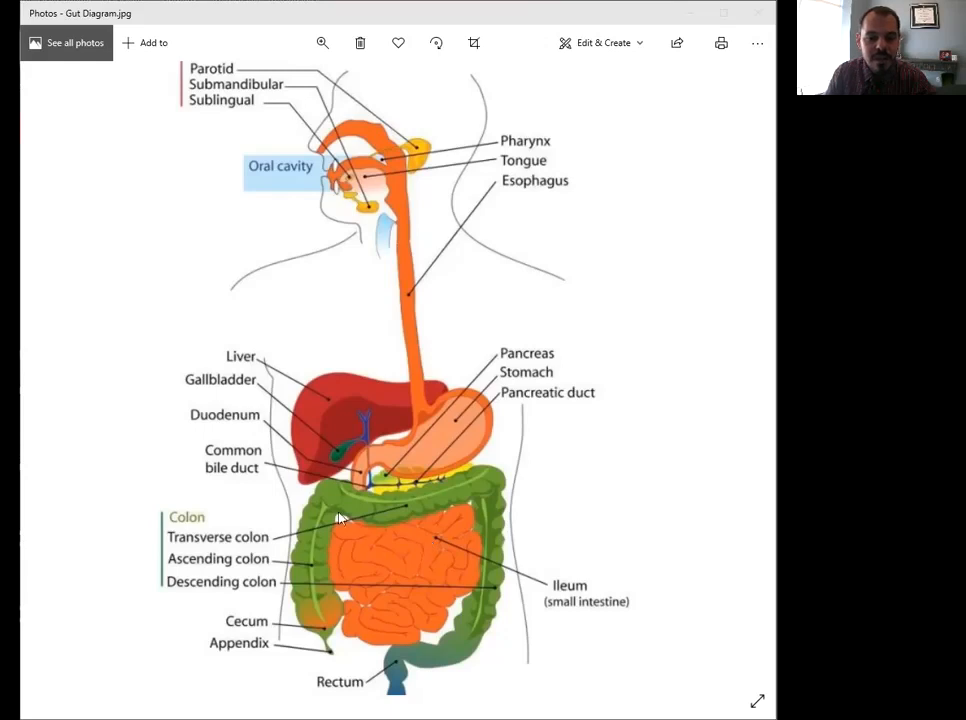
mouse_move(345, 450)
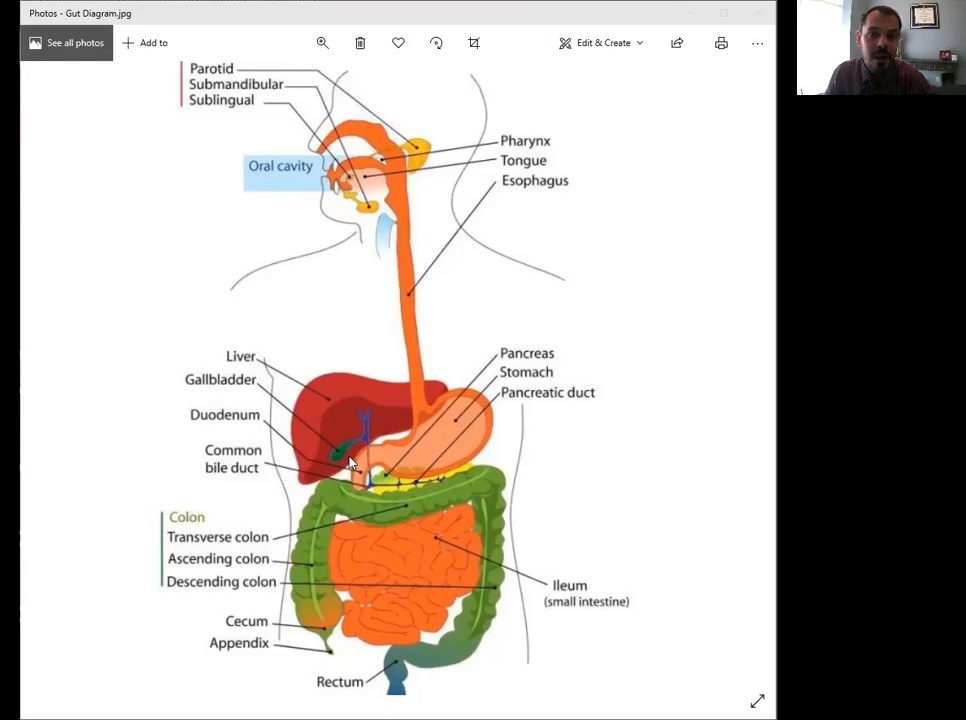
mouse_move(345, 441)
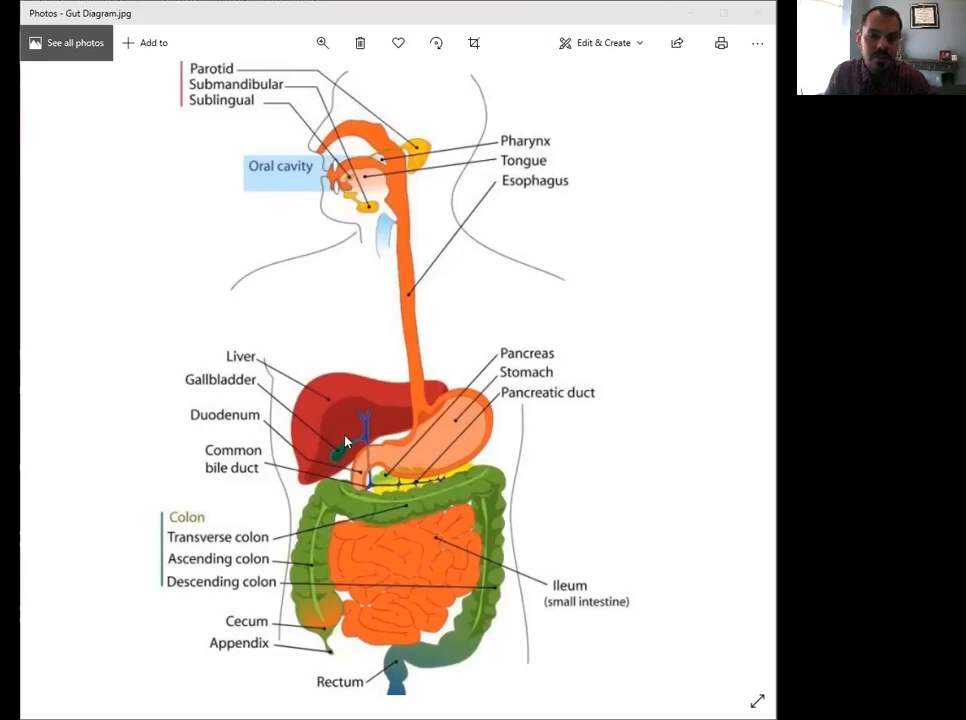
mouse_move(404, 538)
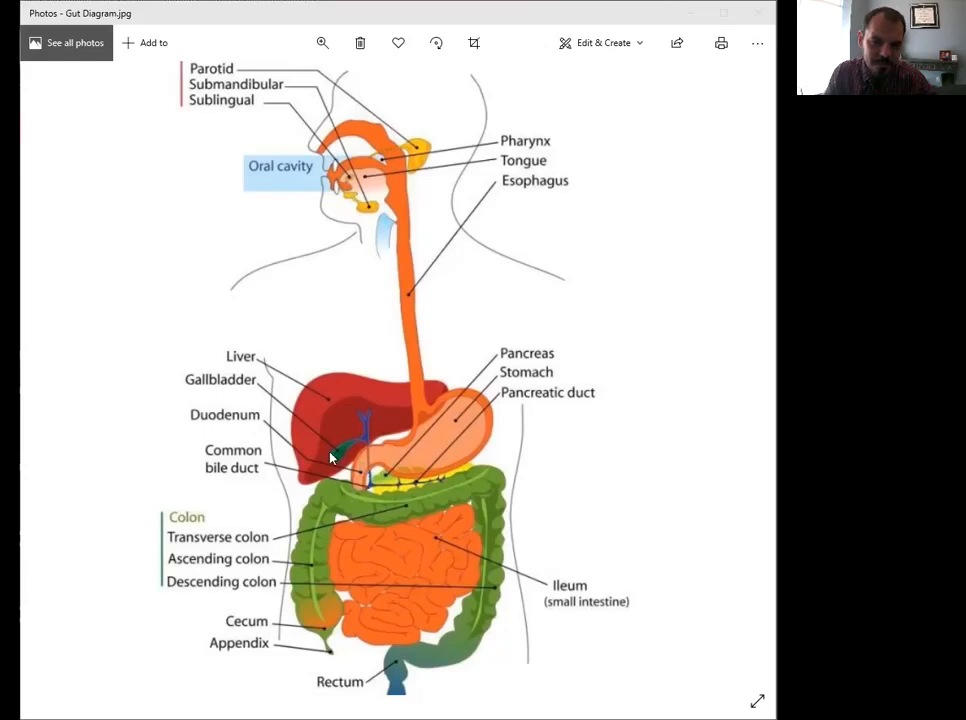
mouse_move(358, 505)
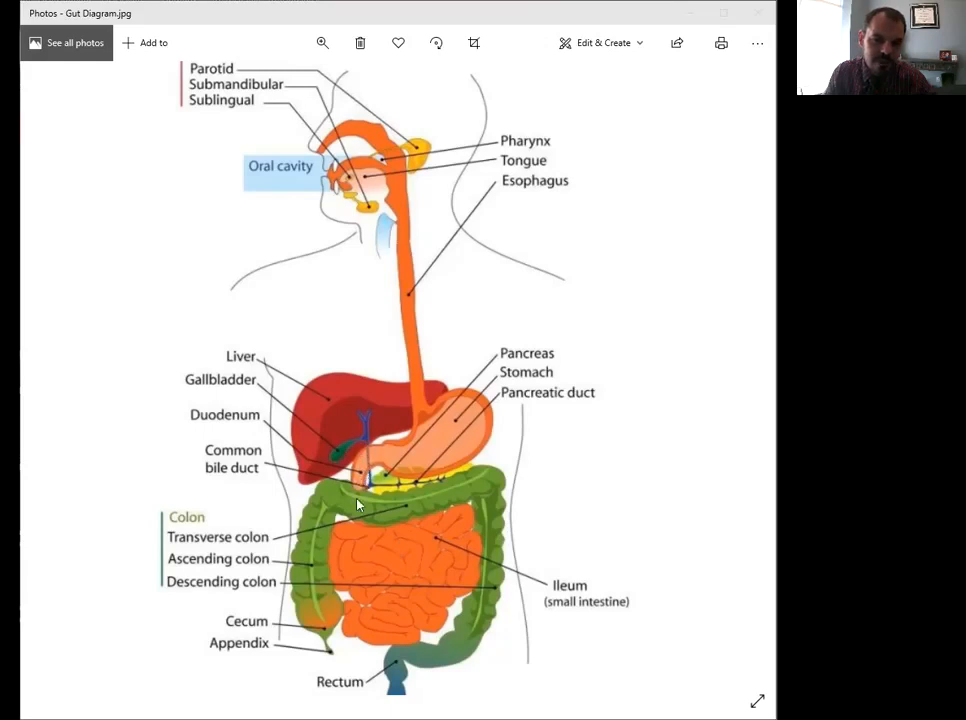
mouse_move(420, 555)
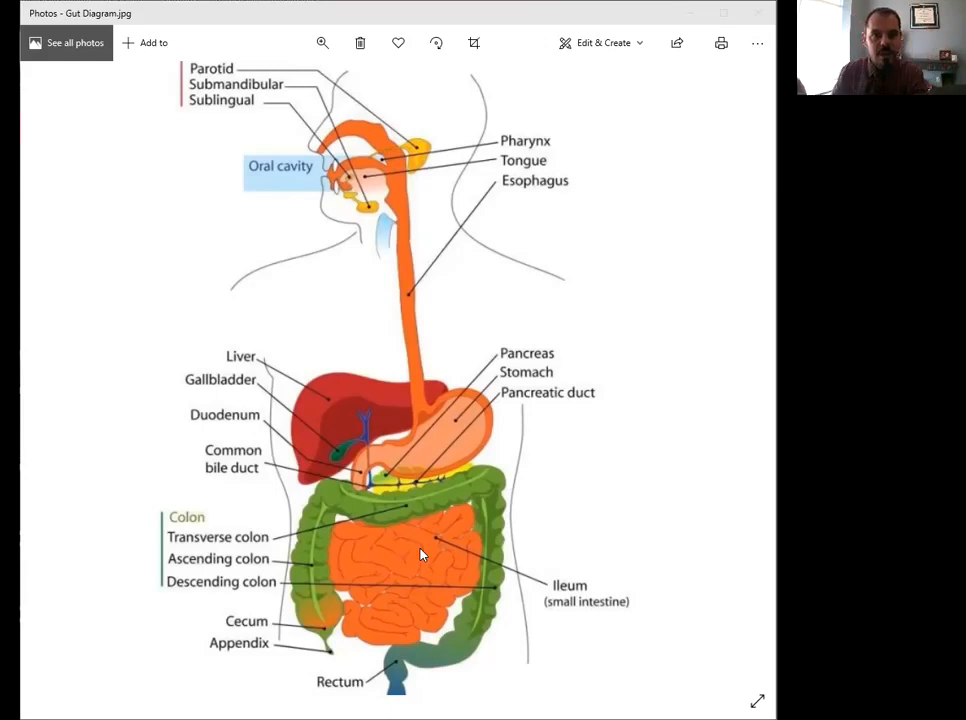
mouse_move(405, 558)
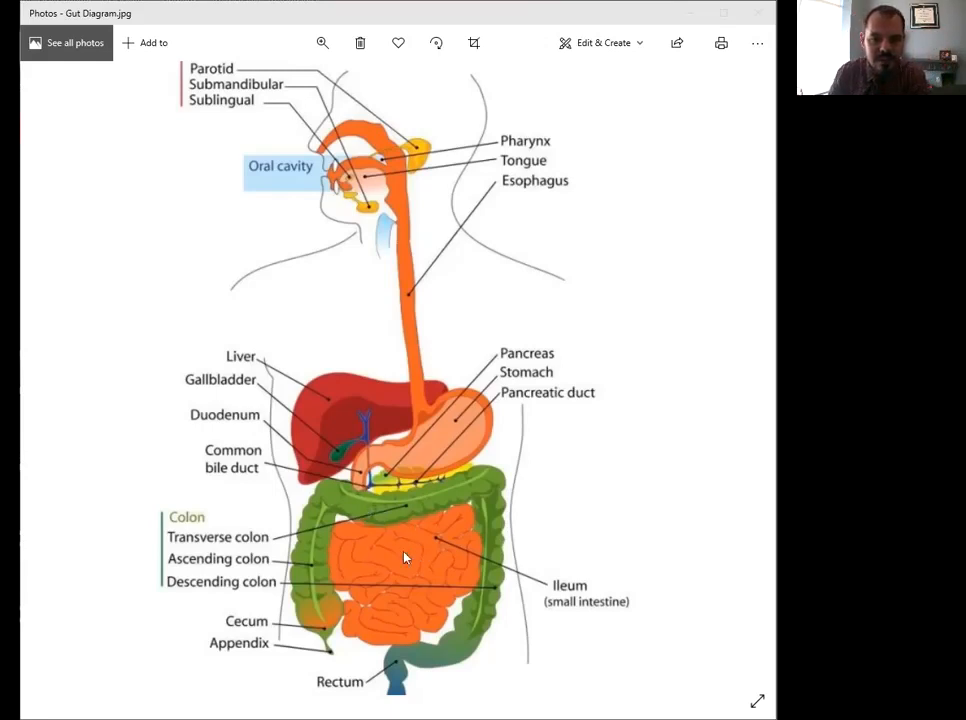
mouse_move(400, 533)
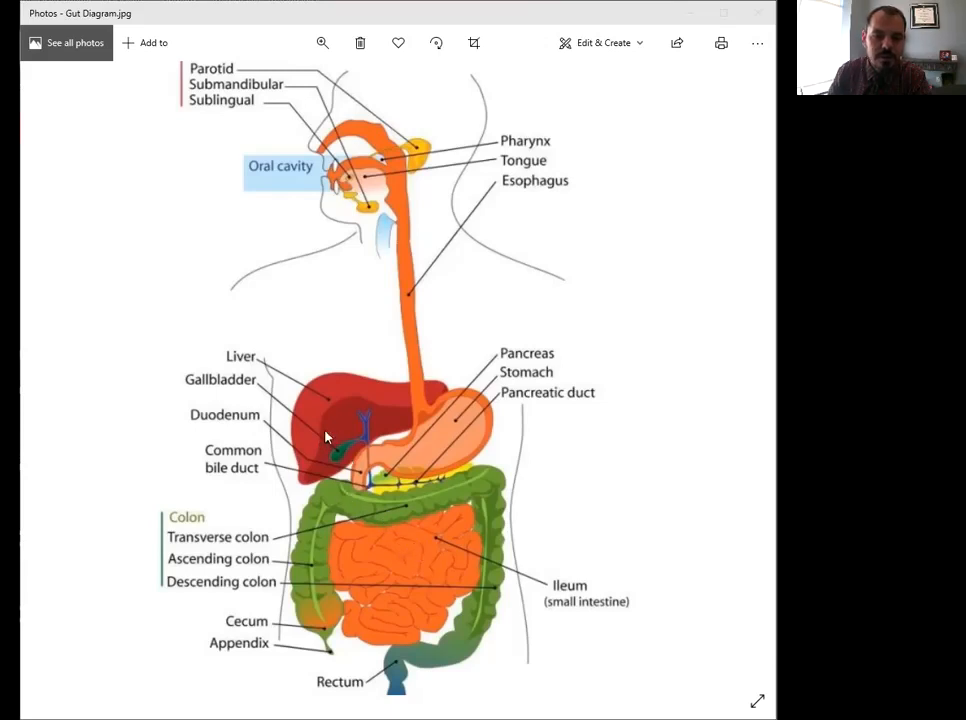
mouse_move(385, 540)
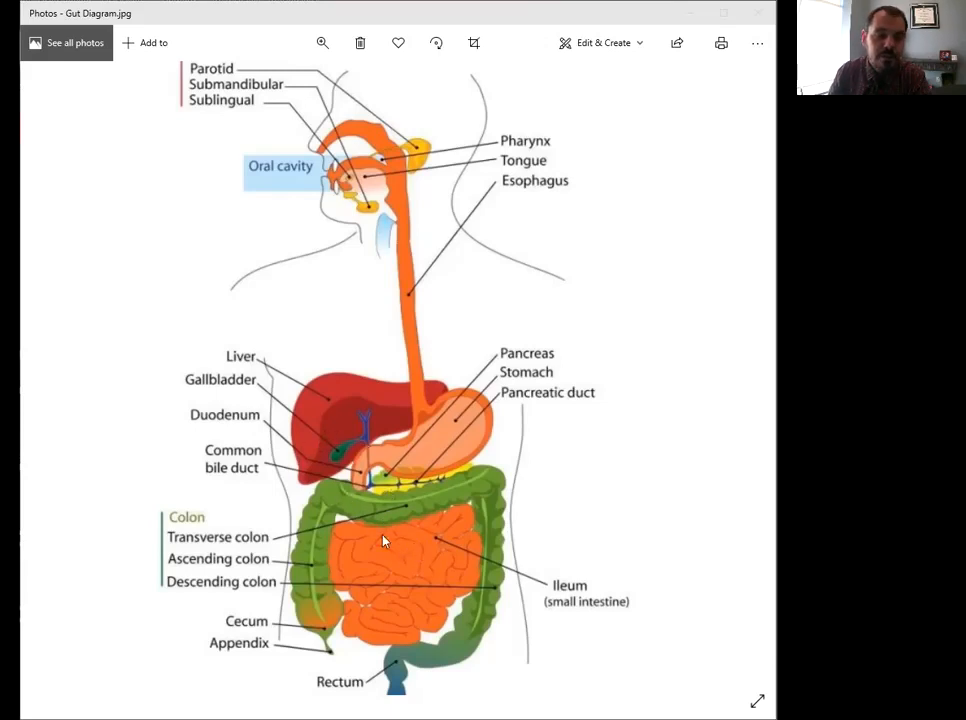
mouse_move(425, 570)
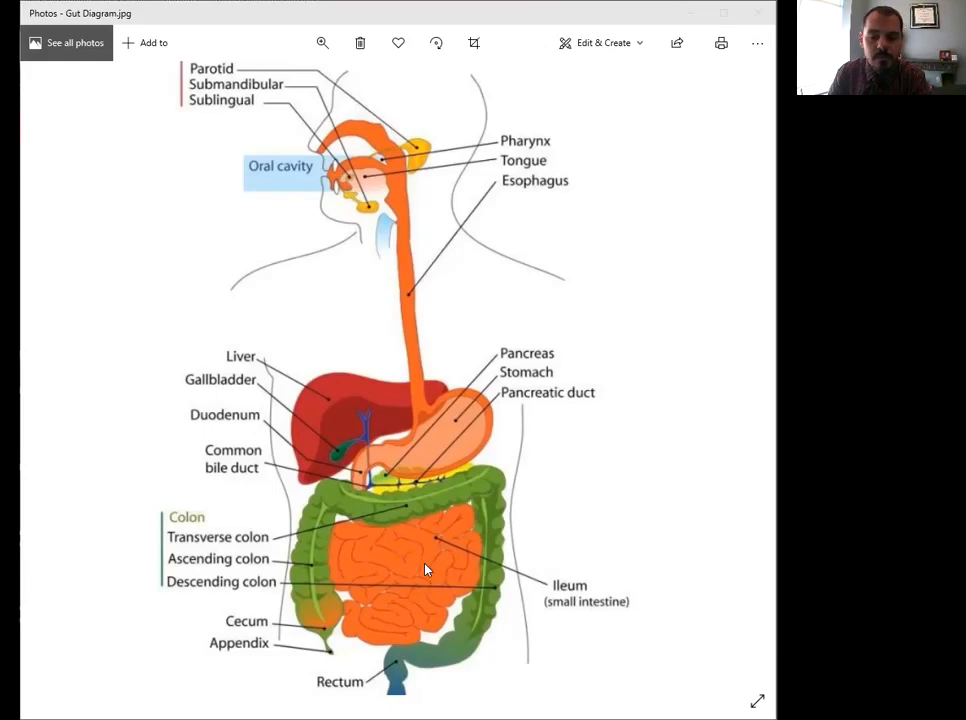